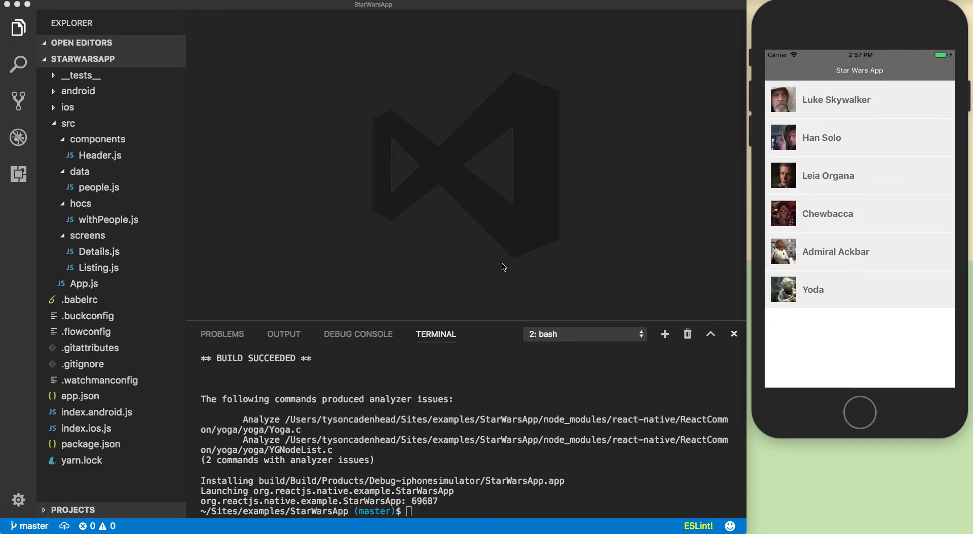
mouse_move(149, 259)
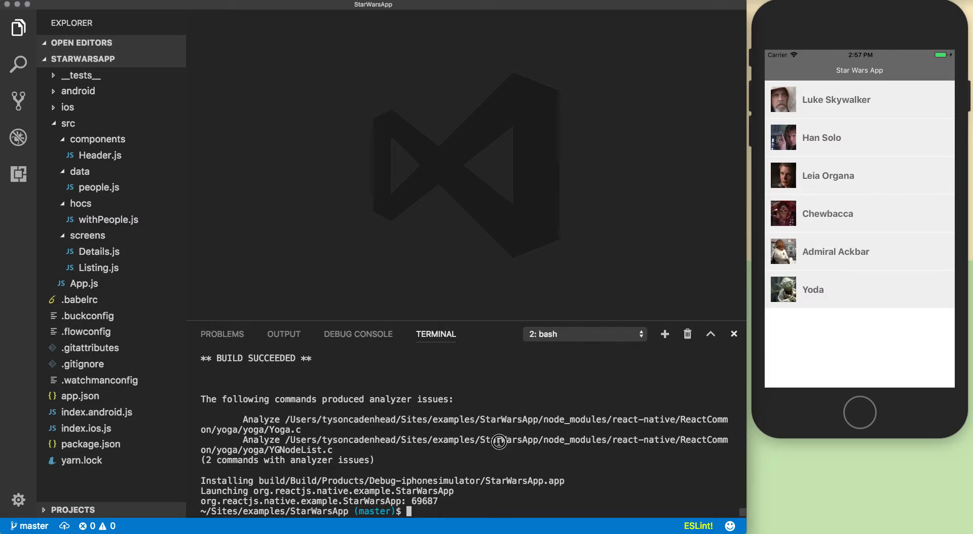
Run npm i styled-components -D in the integrated terminal to add it as a dev dependency.
text(npmi)
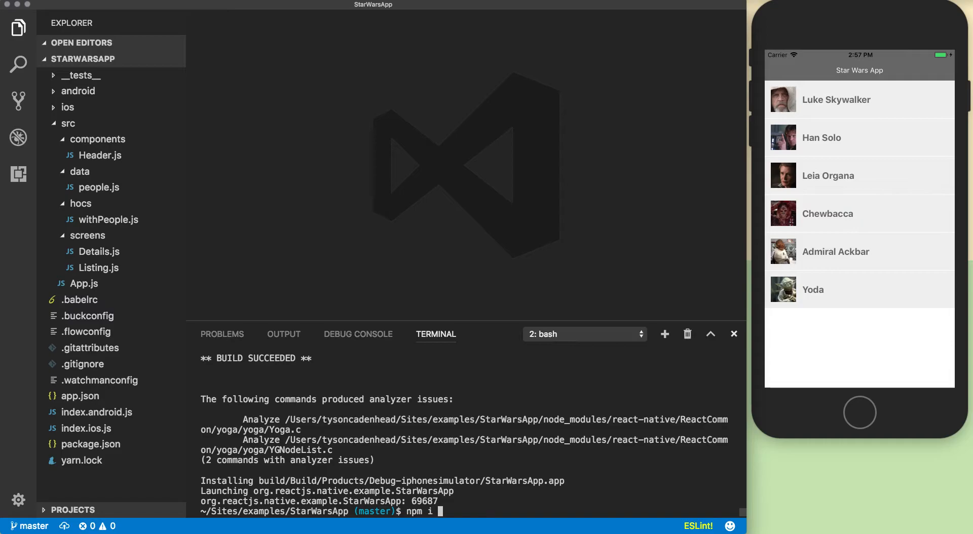
text(styled-co)
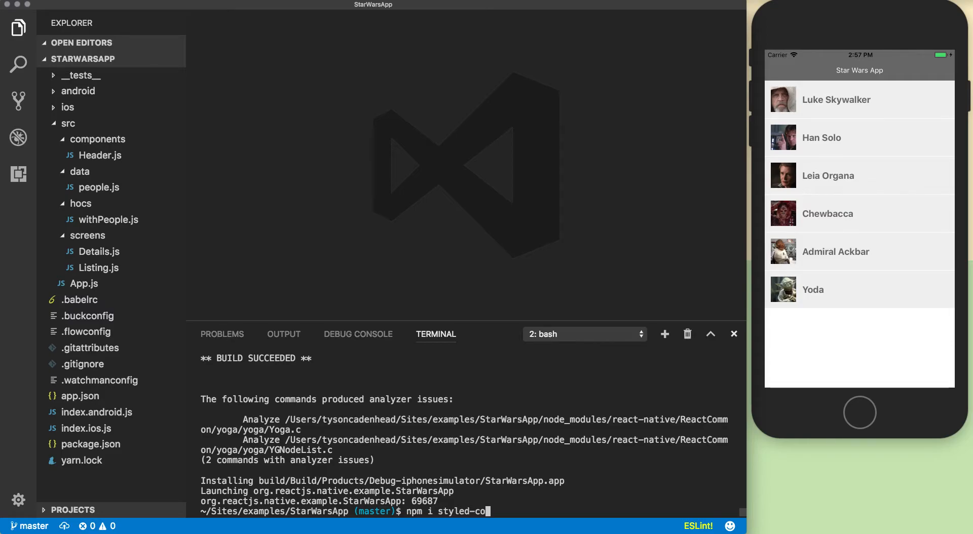
text(mponents)
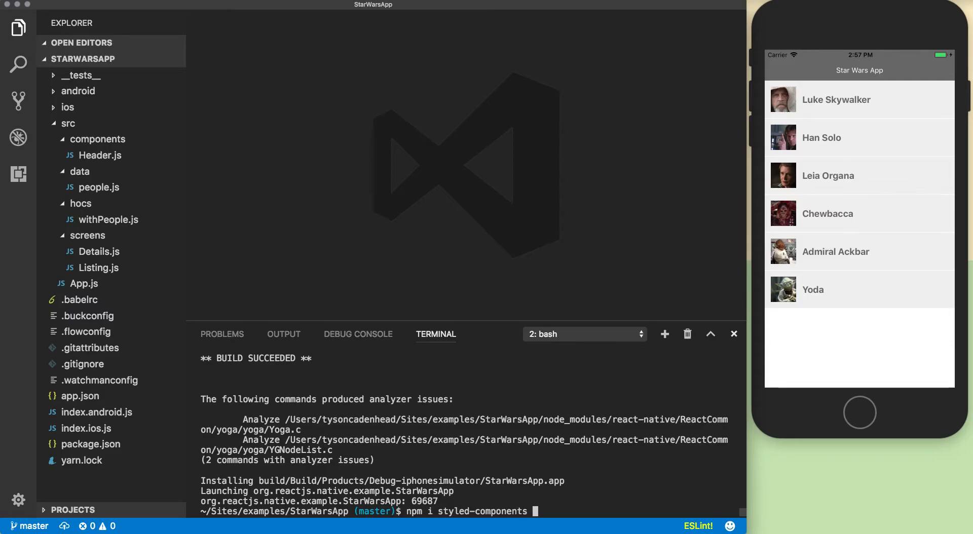
text(-D)
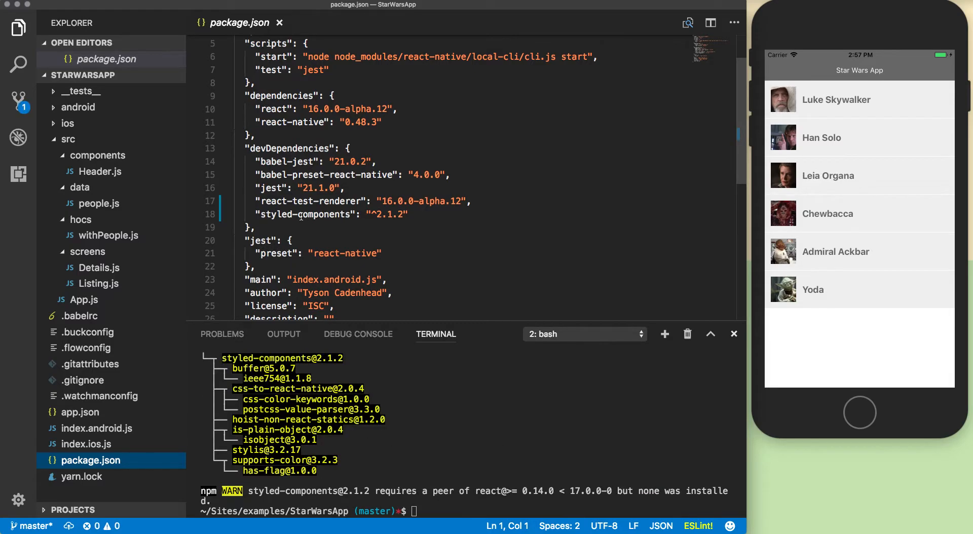
Switch to App.js to begin the new Provider import line.
click(280, 22)
text(import { Provider )
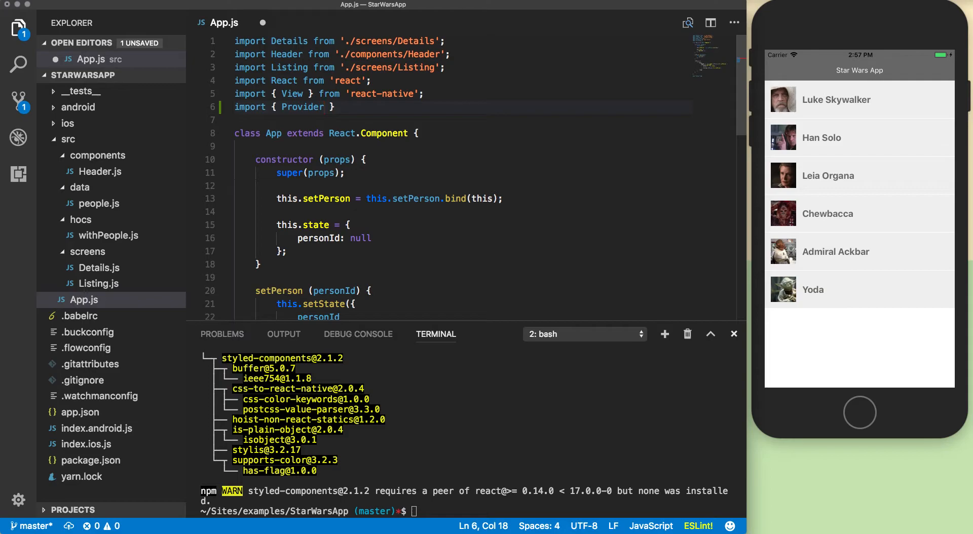
Finish the import as from 'styled-components/native' and save App.js.
text(fro)
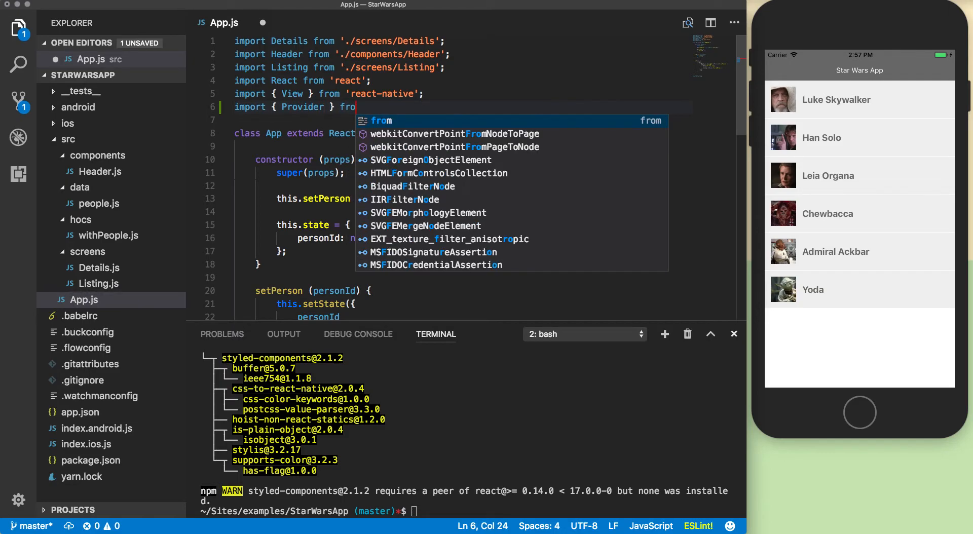
text('')
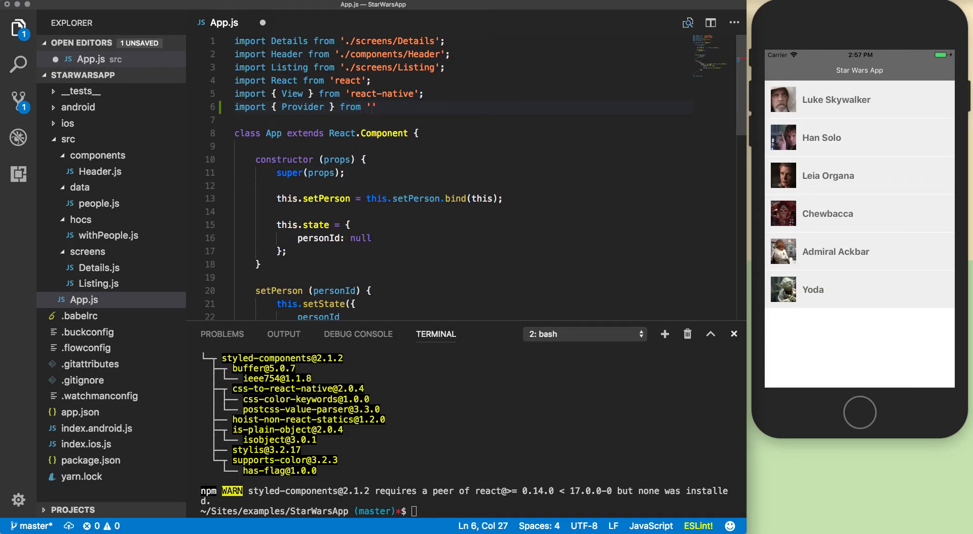
text(styled-)
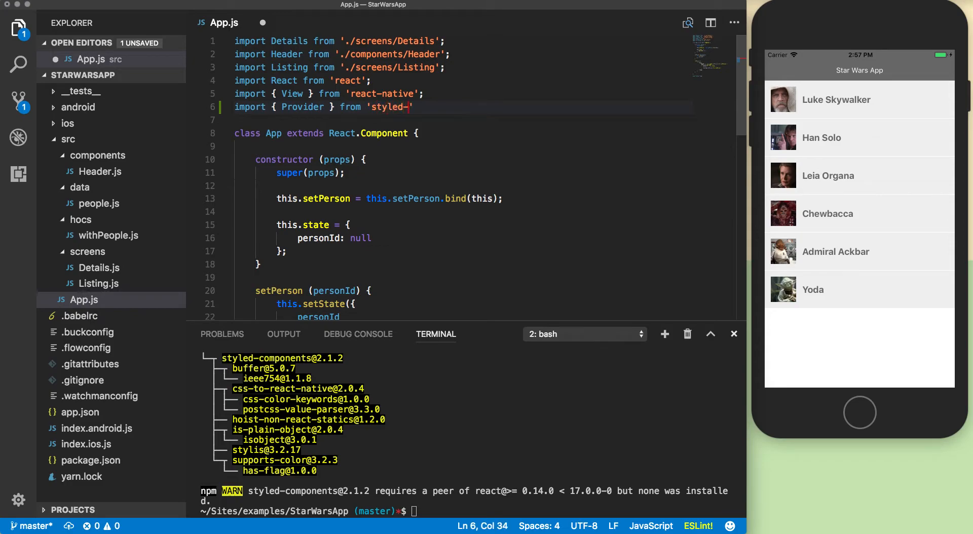
text(components/native)
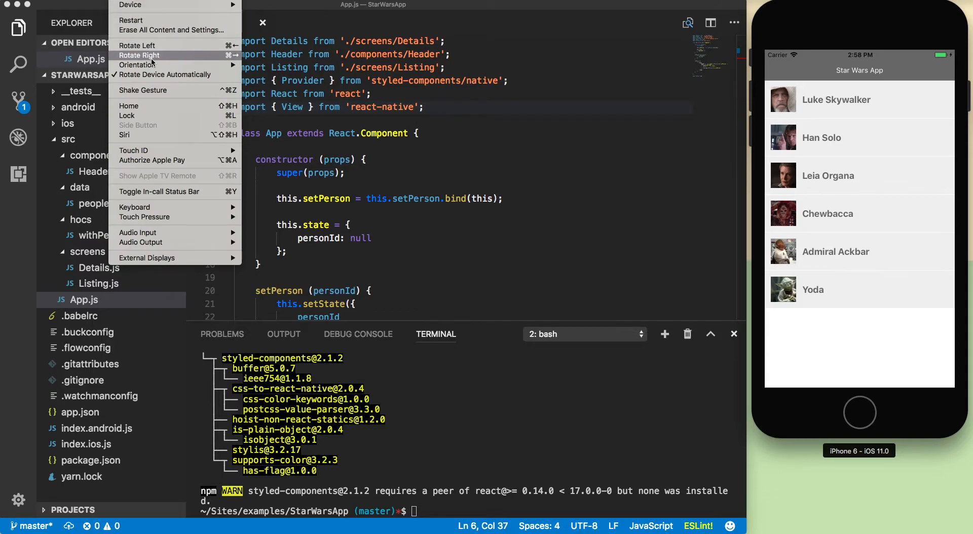
mouse_move(178, 86)
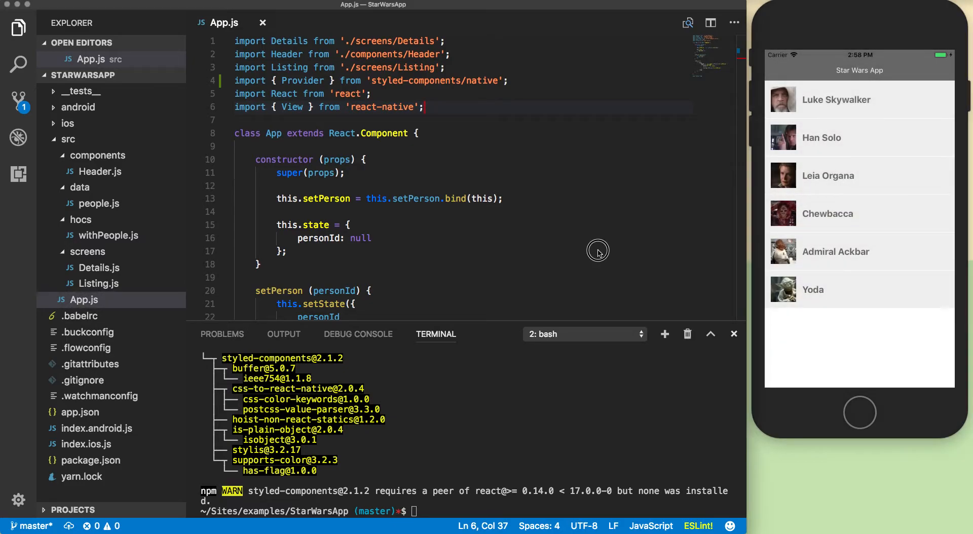
scroll(down, 3)
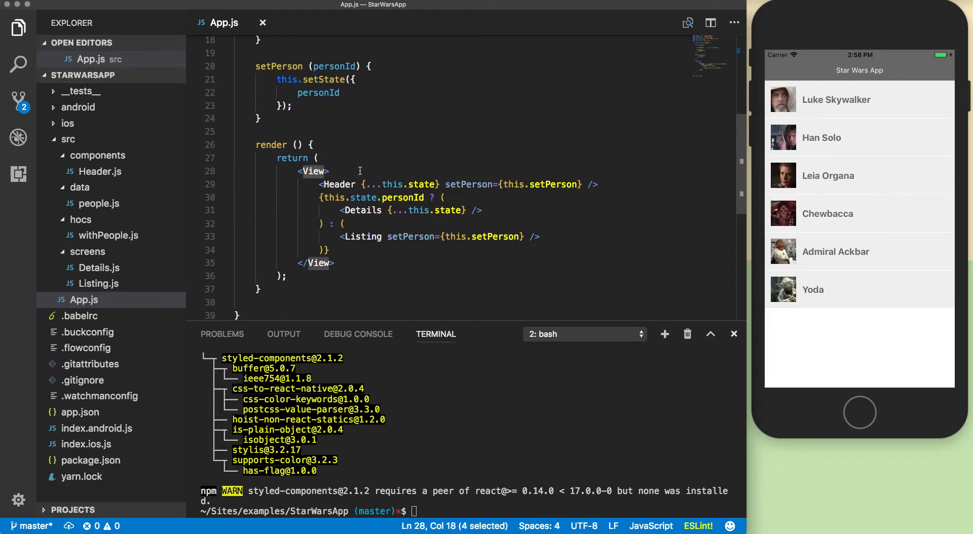
Wrap the rendered View in opening and closing Provider tags in render().
click(317, 157)
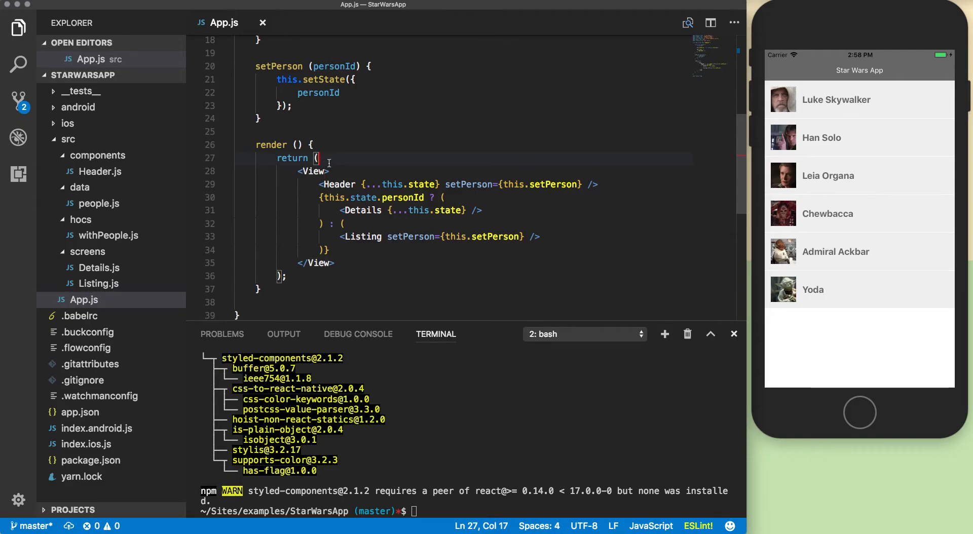
text(Pre)
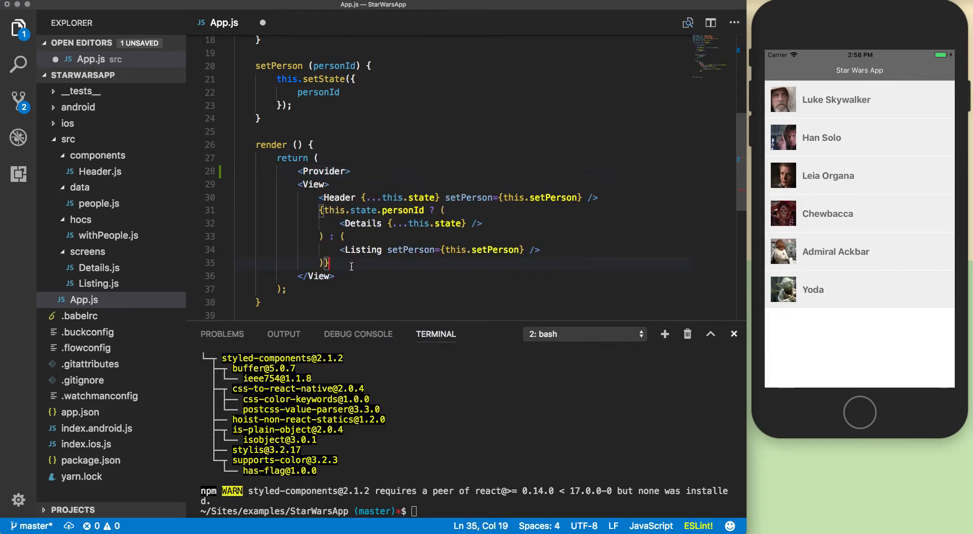
key(enter)
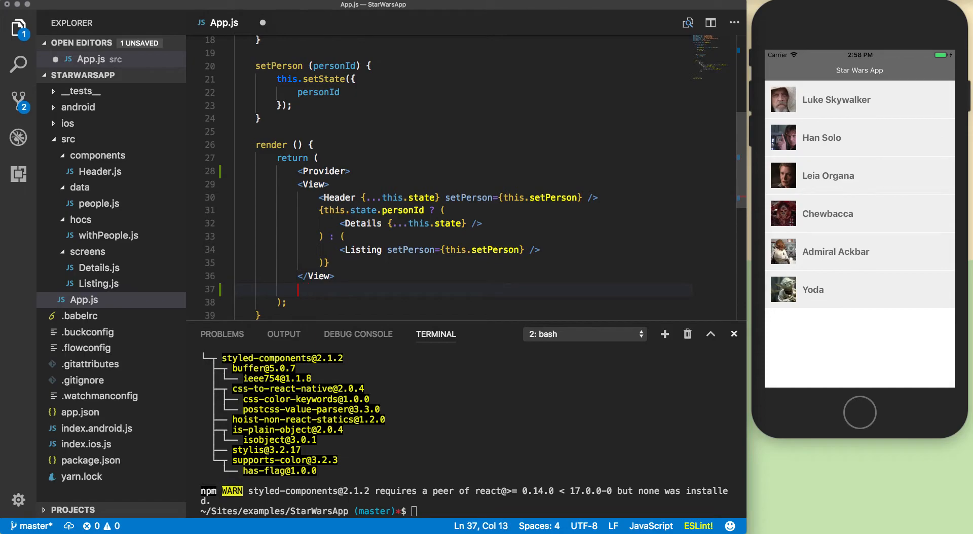
text(</Pro)
click(326, 171)
text(Theme)
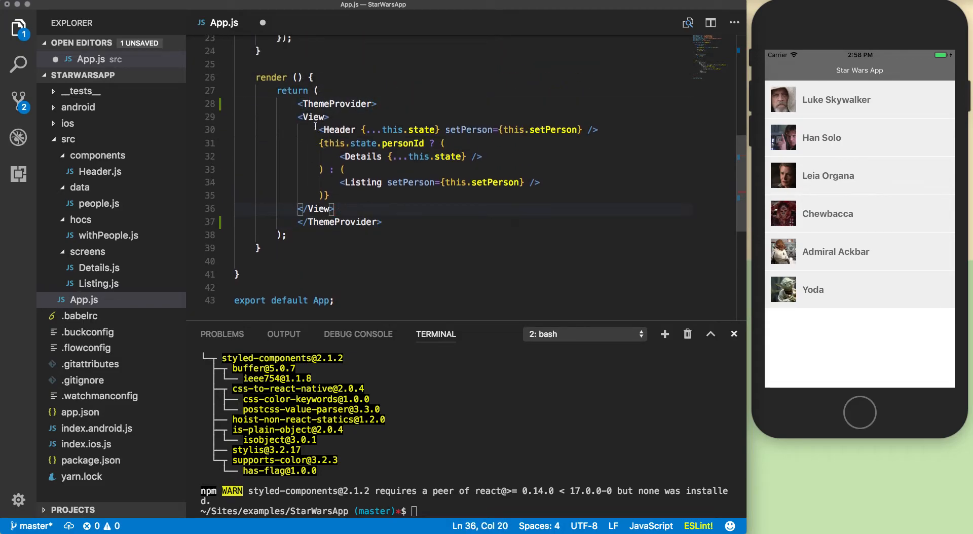
Give ThemeProvider a theme={{}} prop and save App.js.
text(them)
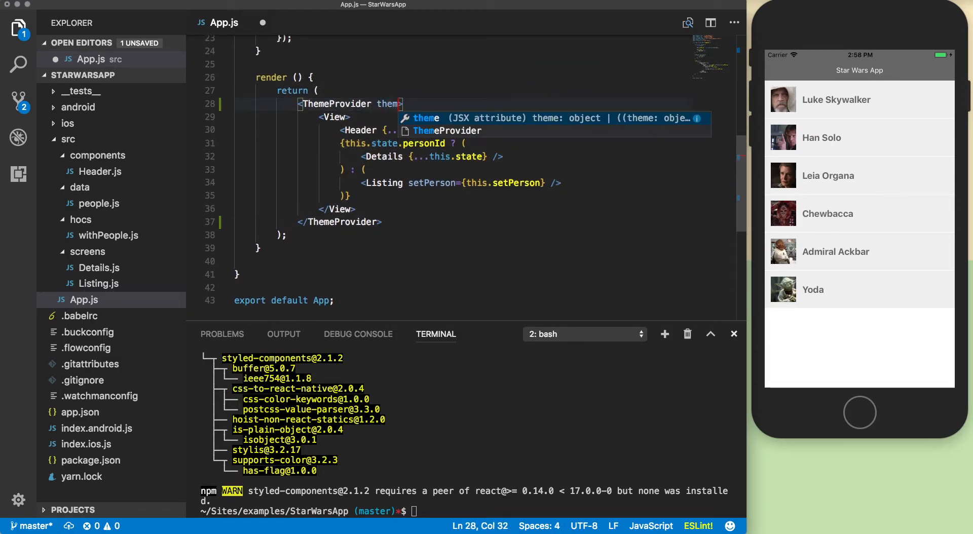
text(={{}})
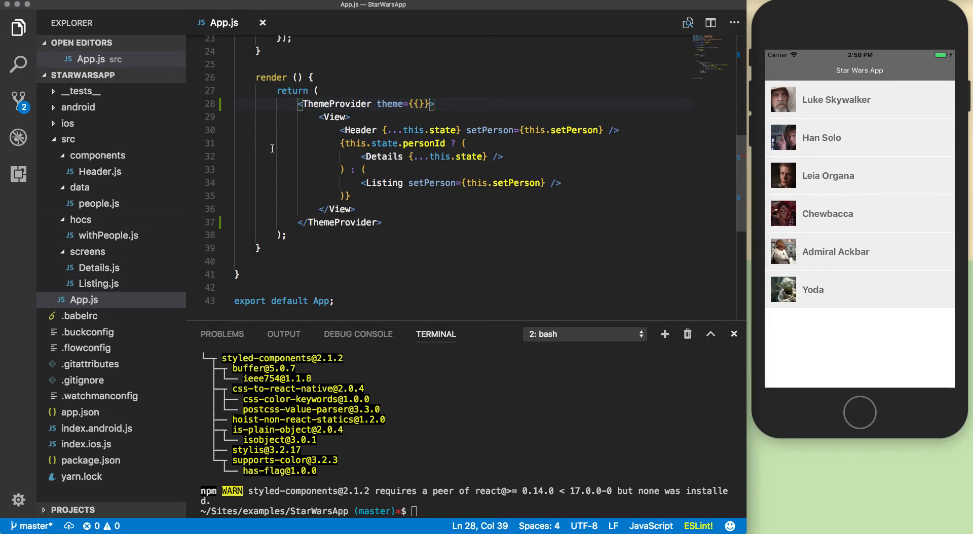
scroll(down, 3)
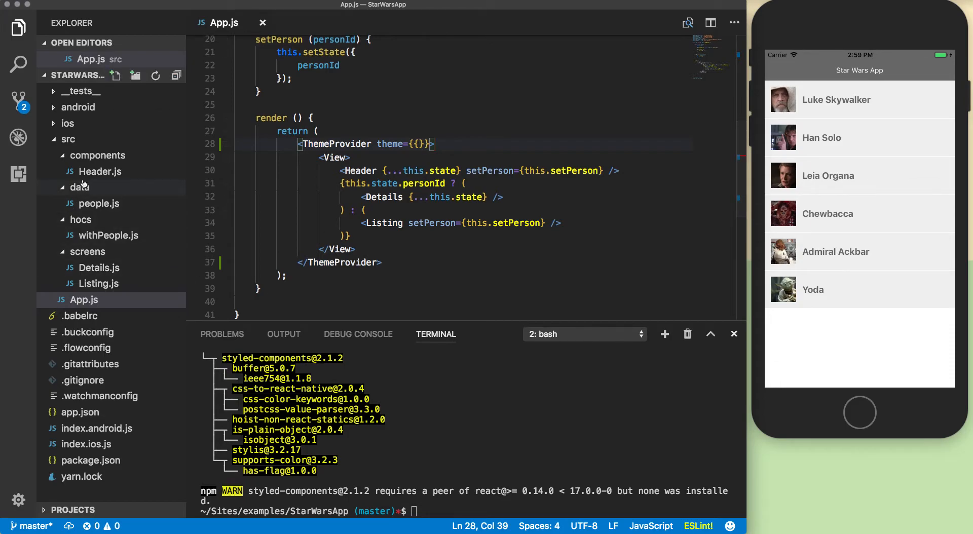
mouse_move(79, 186)
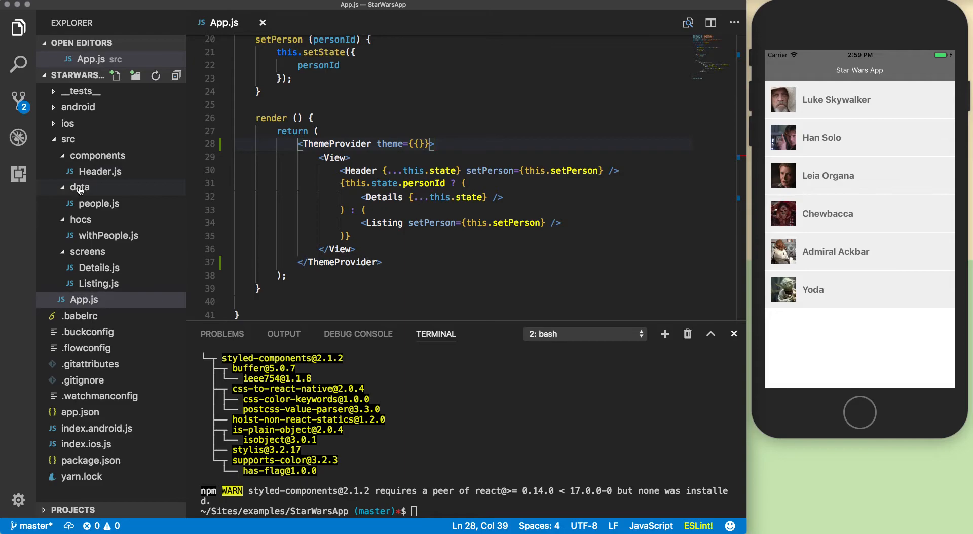
Create src/data/theme.js exporting a default empty object, then return to App.js.
text(thme.js)
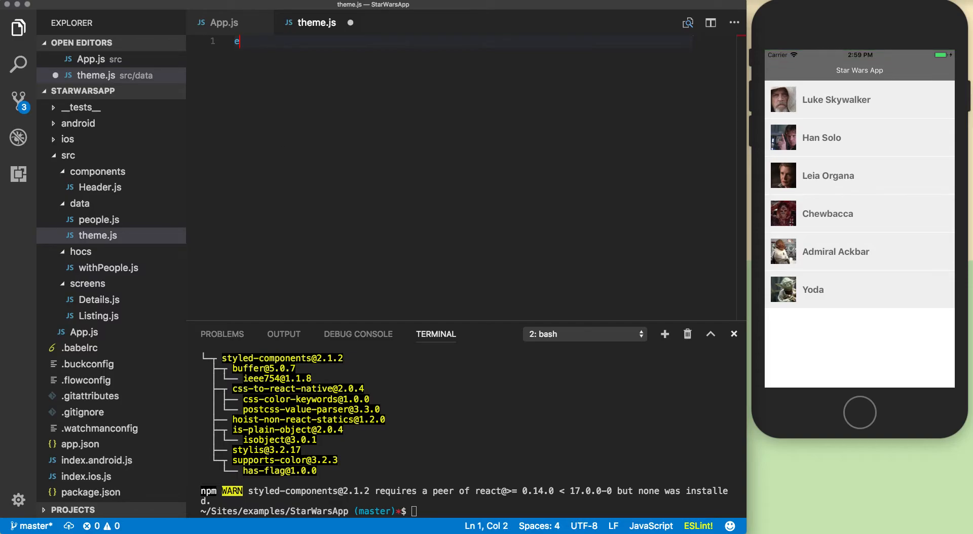
text(xport default)
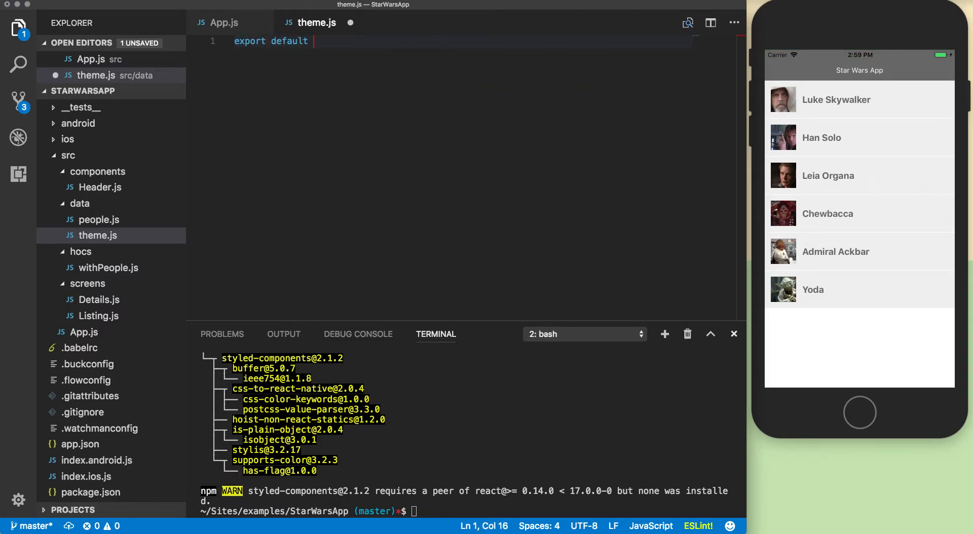
text({)
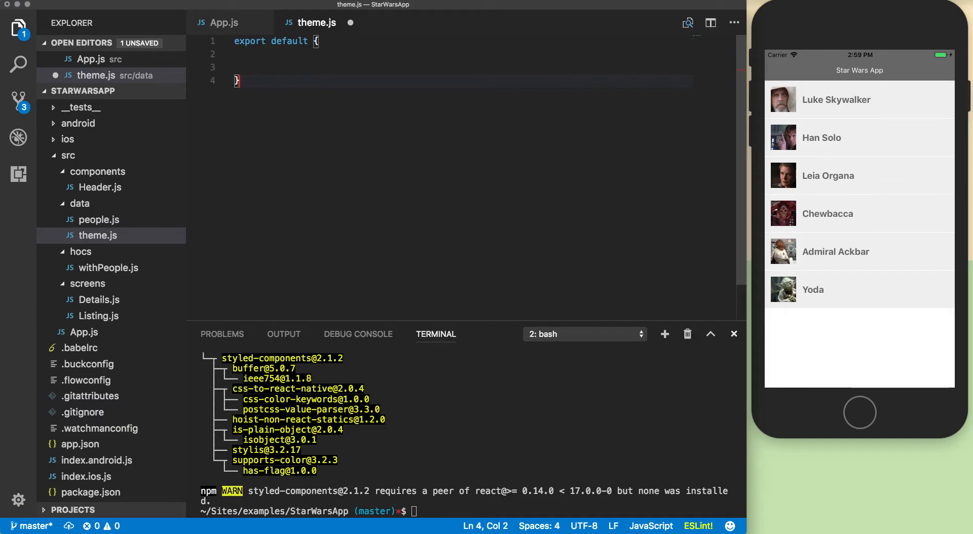
click(223, 23)
text(import )
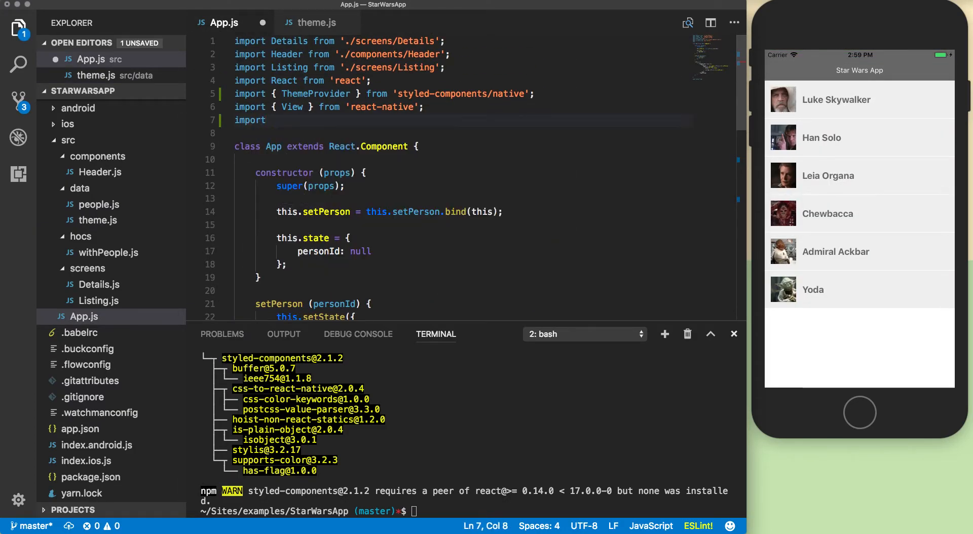
Import theme from './data/theme' and pass it to ThemeProvider's theme prop.
text(theme)
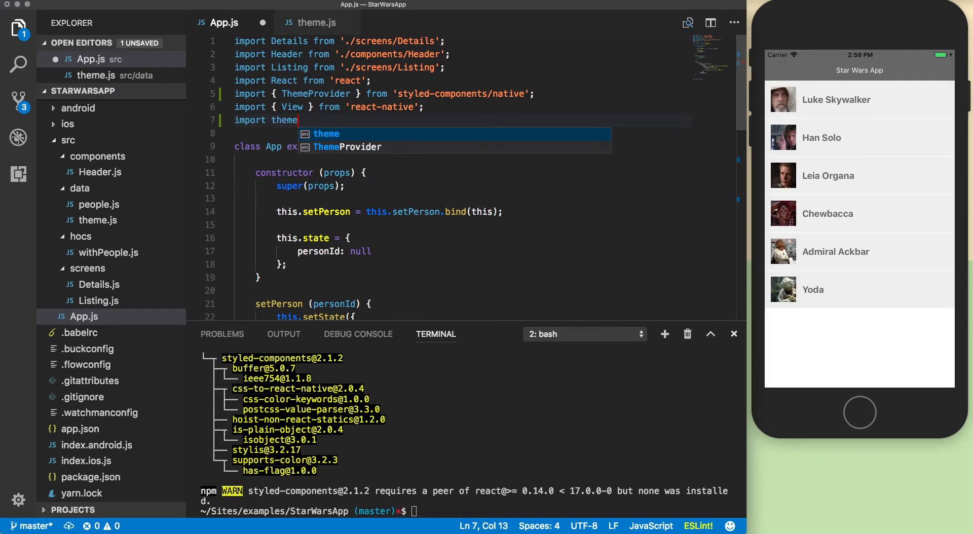
text(from './')
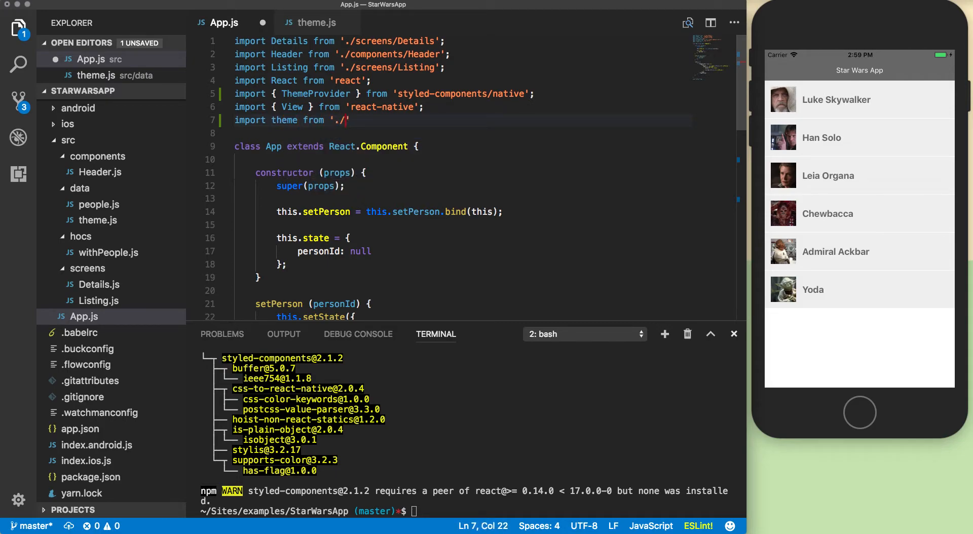
text(data/t)
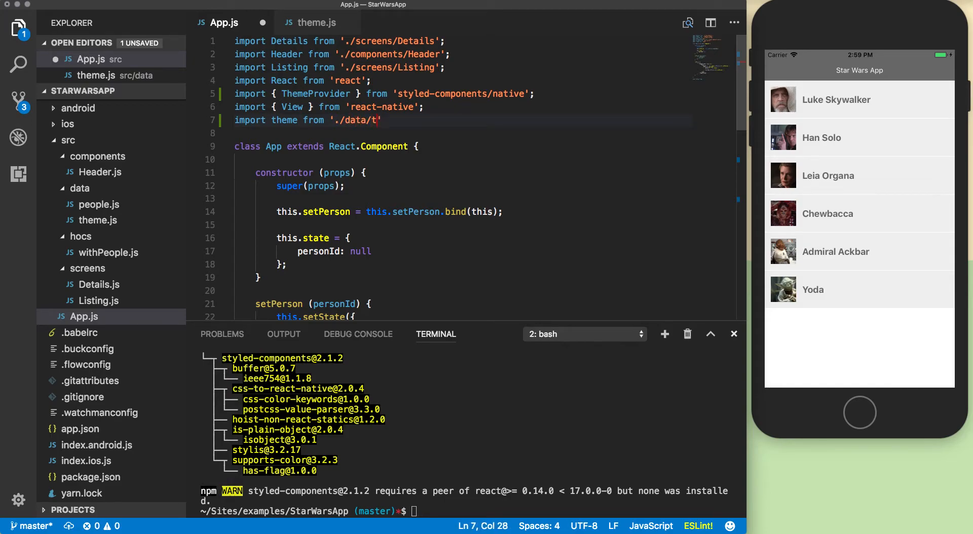
text(hemes';)
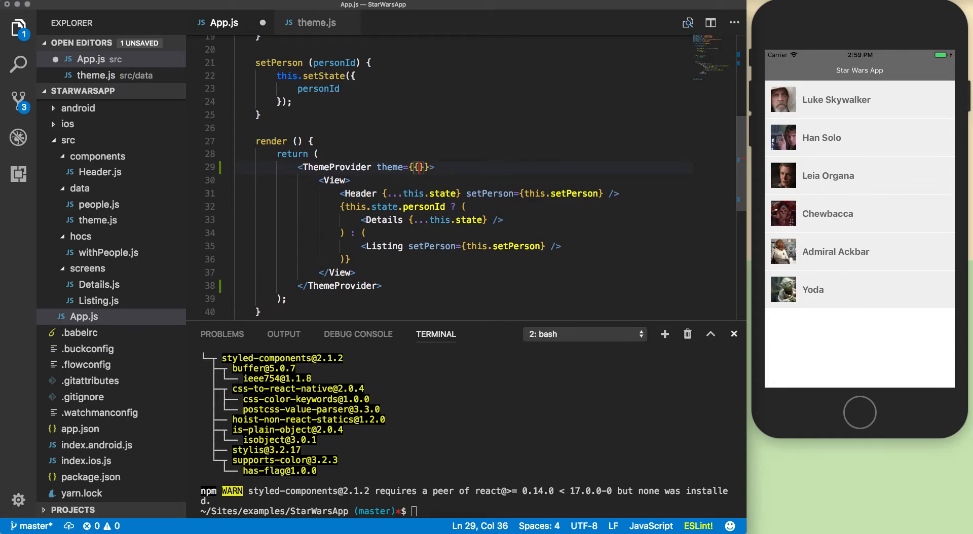
text(theme)
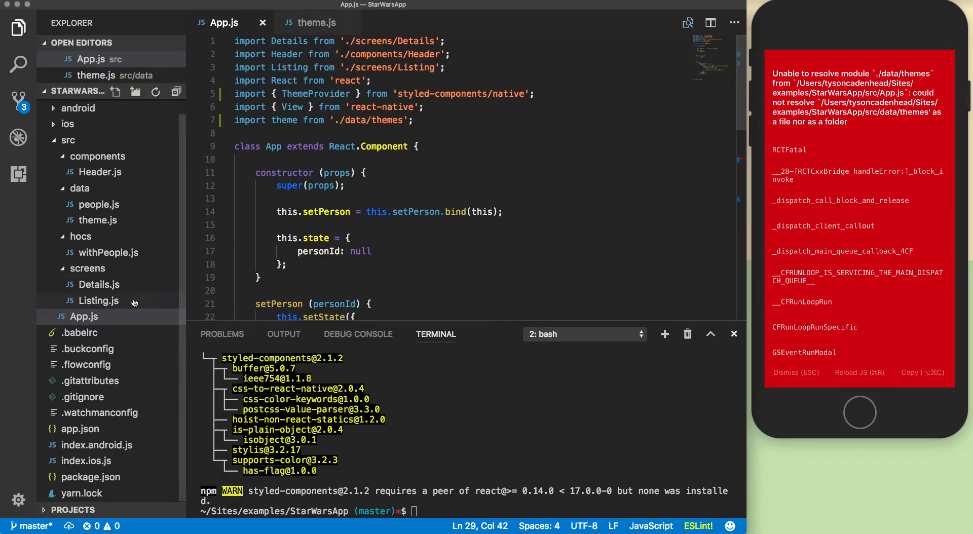
Collapse the components folder in the Explorer tree.
click(97, 156)
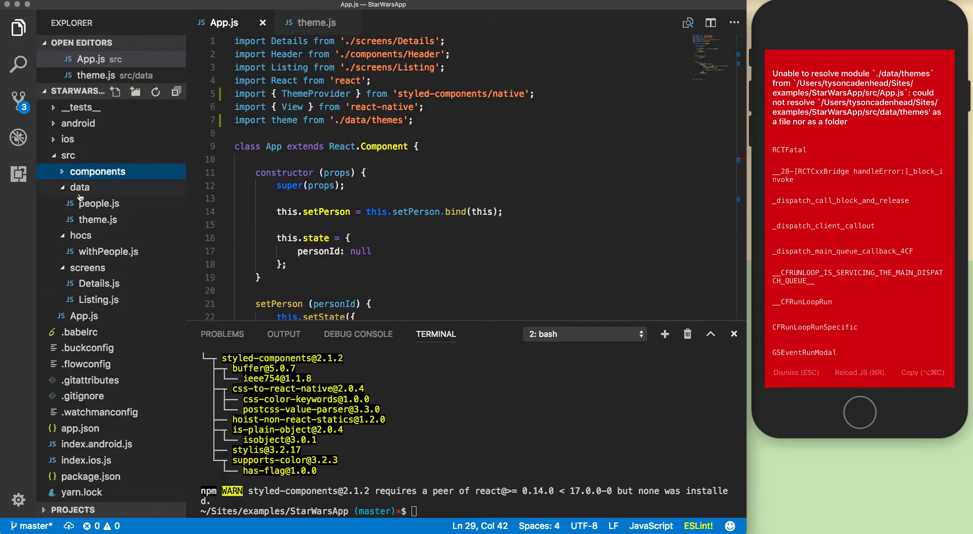
click(79, 186)
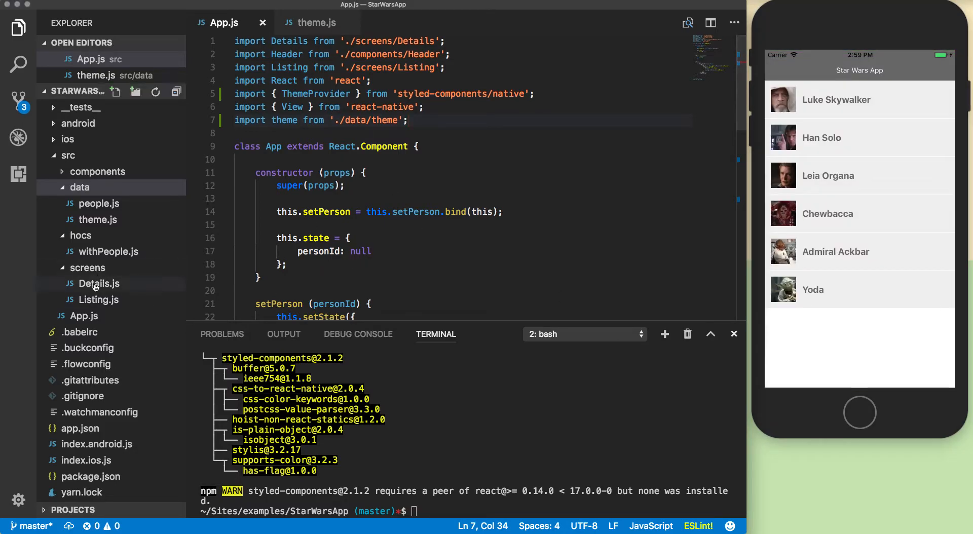
In Listing.js, start a new line importing styled below the withPeople import.
click(98, 300)
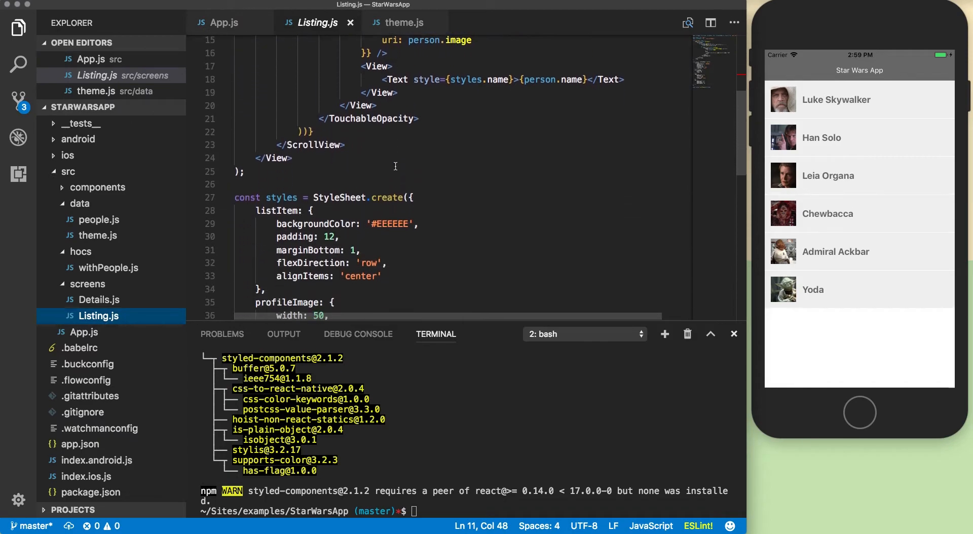
scroll(down, 3)
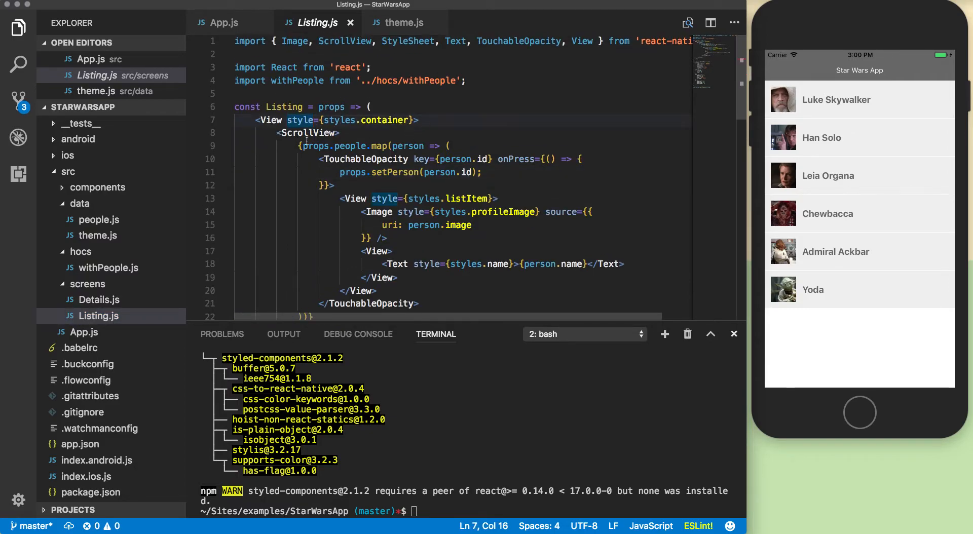
click(467, 81)
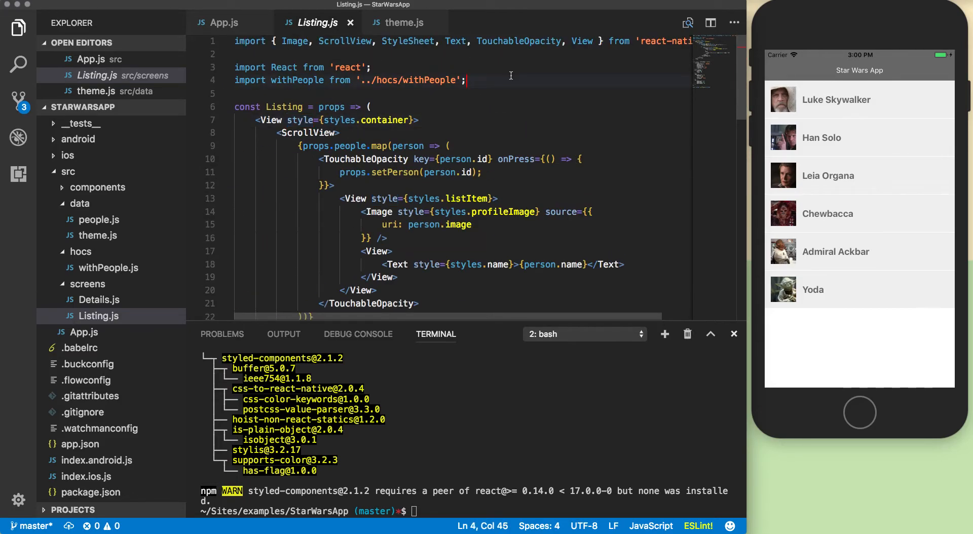
text(import)
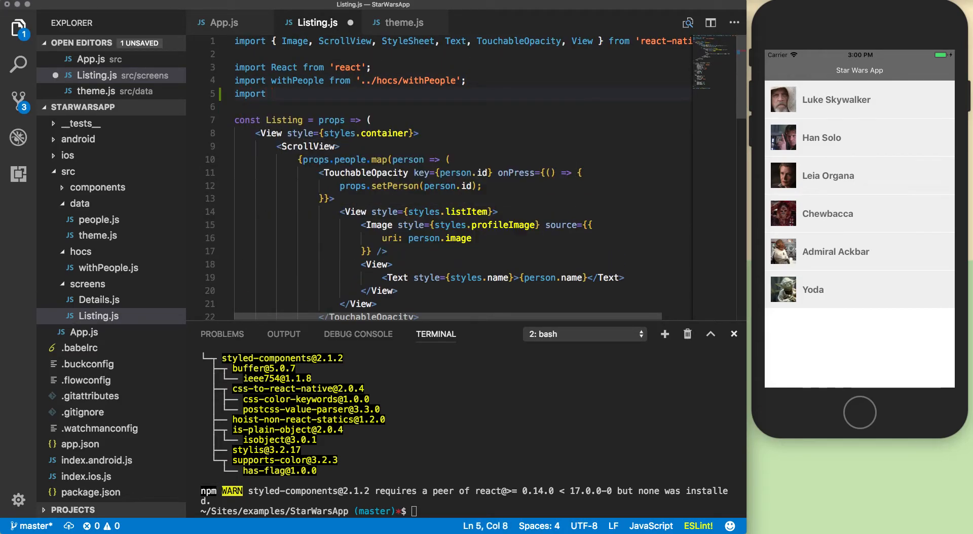
text(styled from 'styled-c)
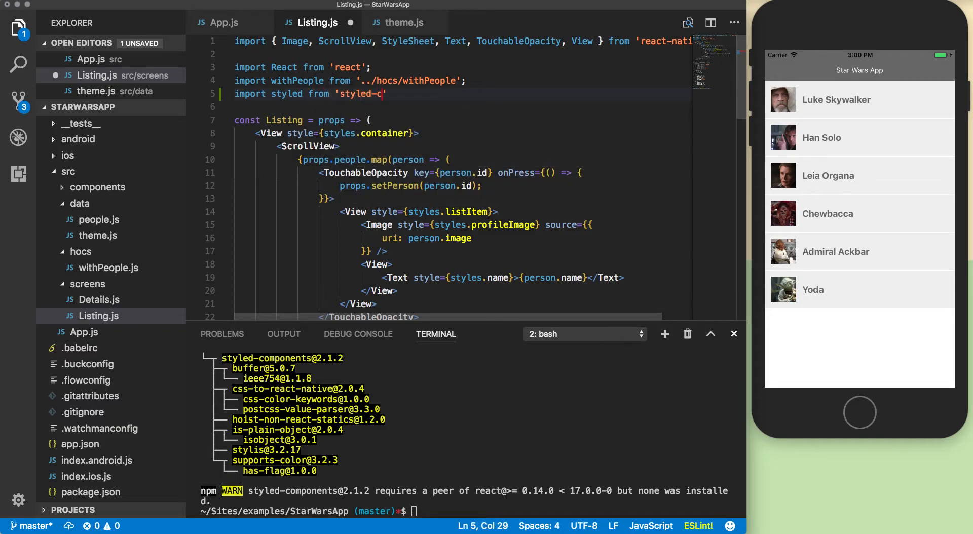
Complete the styled-components/native import and replace the row View tags with <ListItem>.
text(omponents/nat)
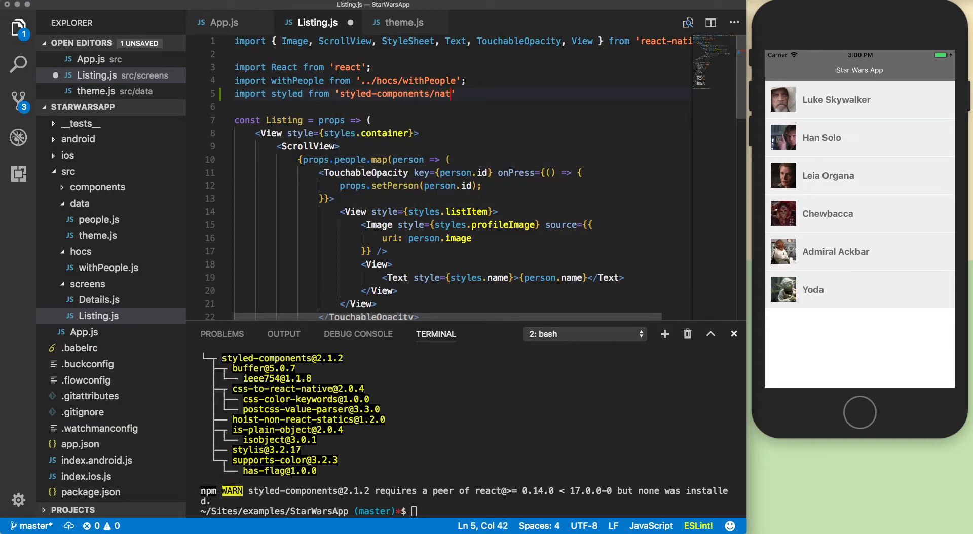
text(ive)
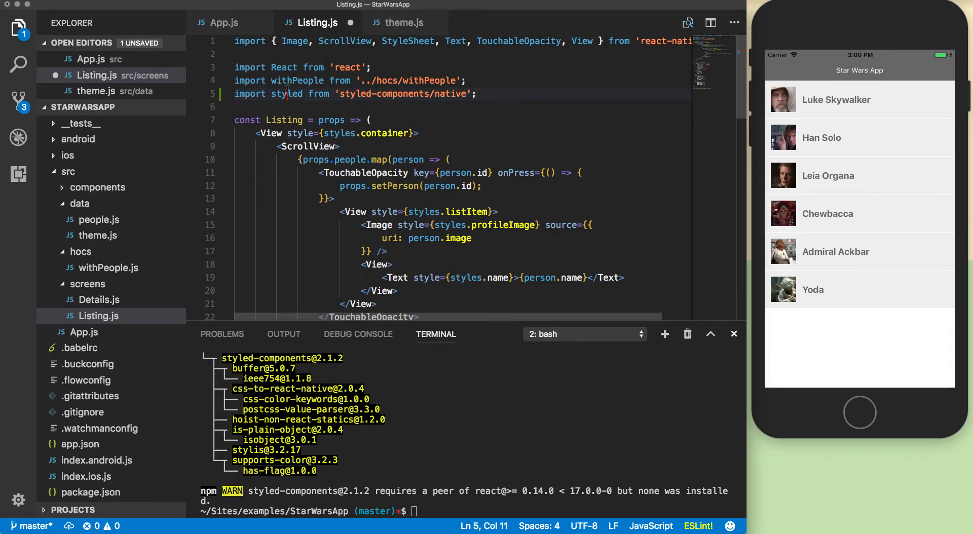
scroll(down, 3)
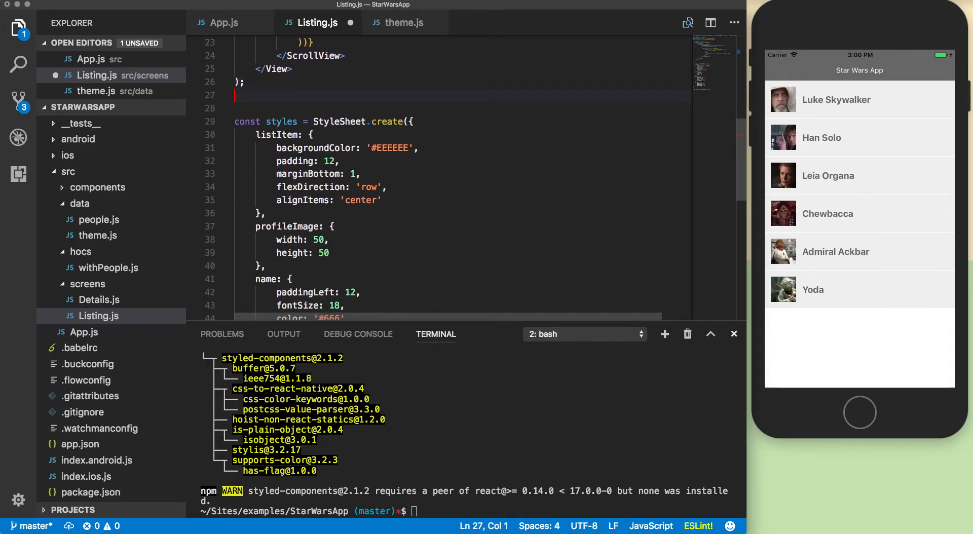
text(co)
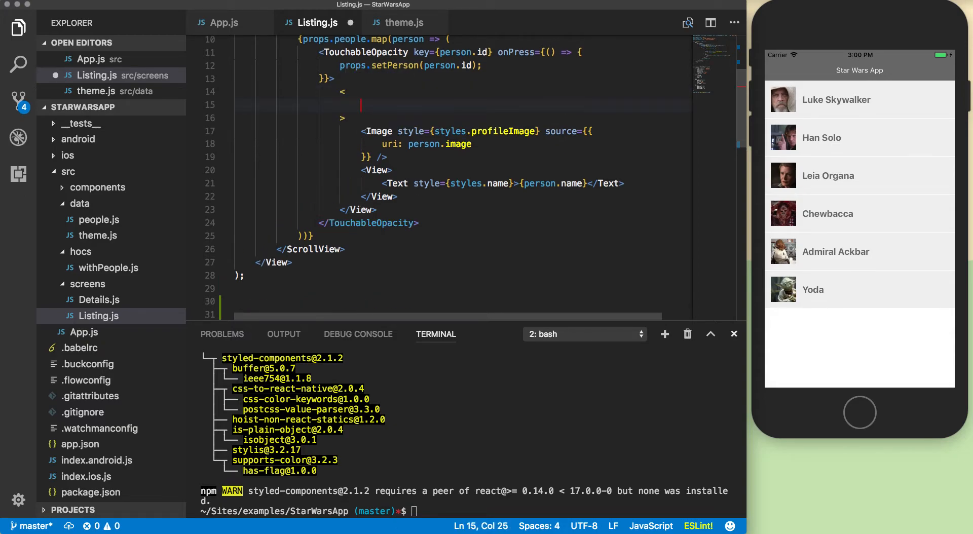
text(ListItem>)
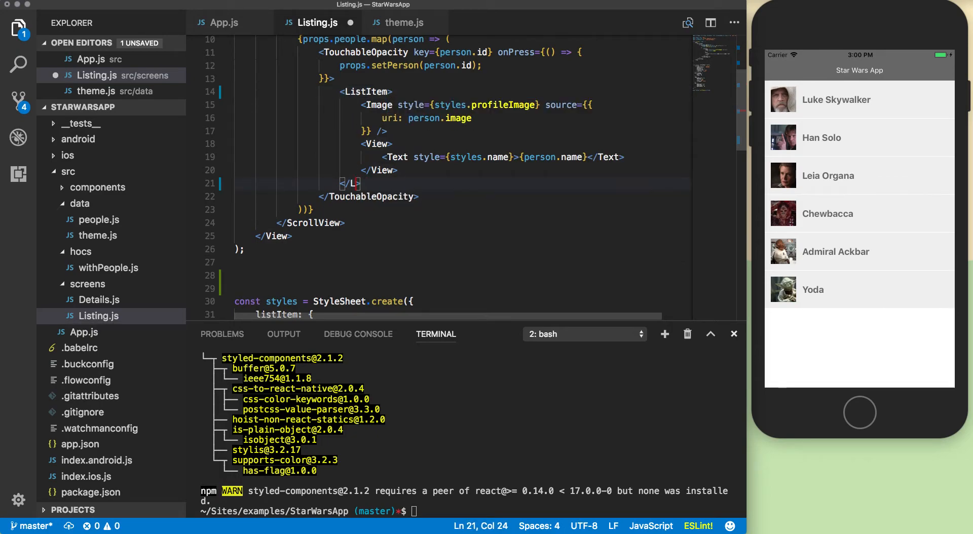
text(ist)
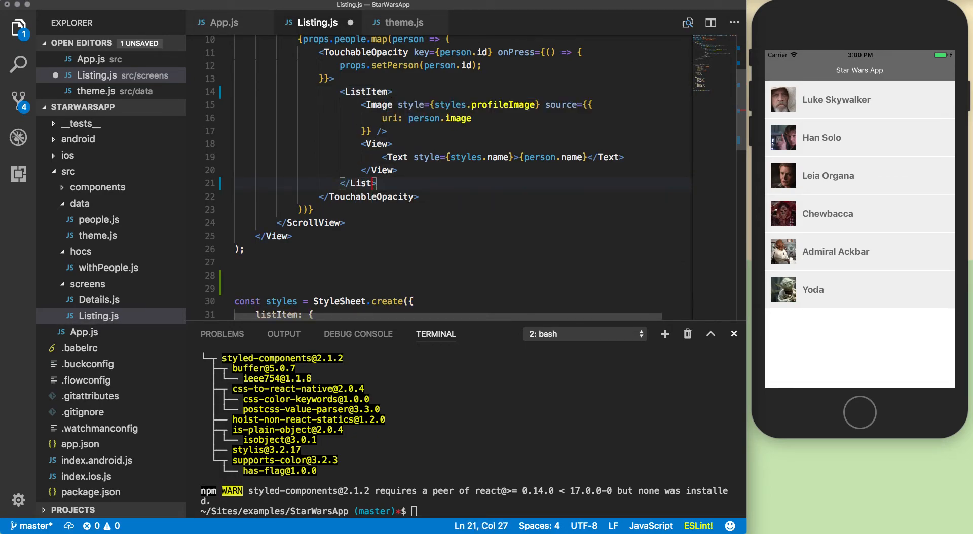
text(Item)
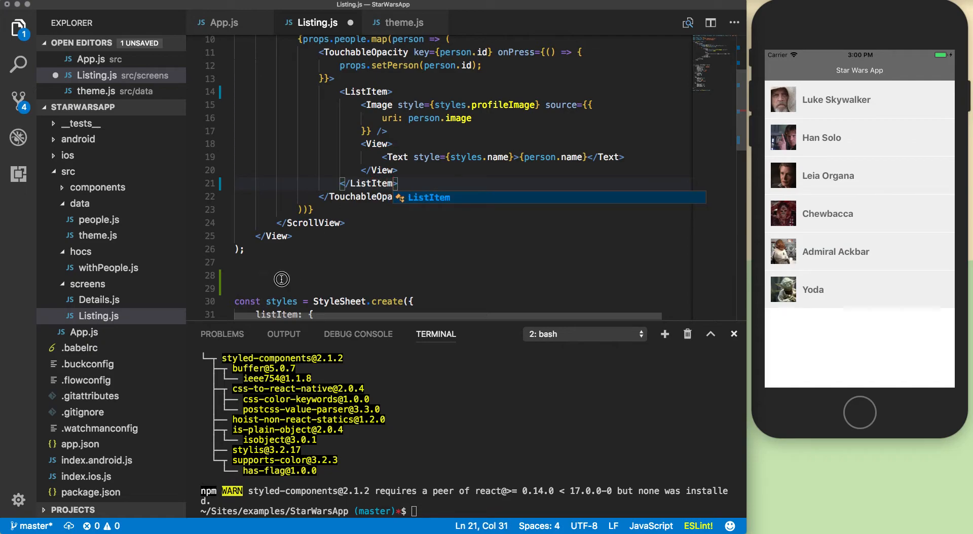
Define const ListItem = styled.View`…` and convert the listItem style properties to CSS syntax.
text(const)
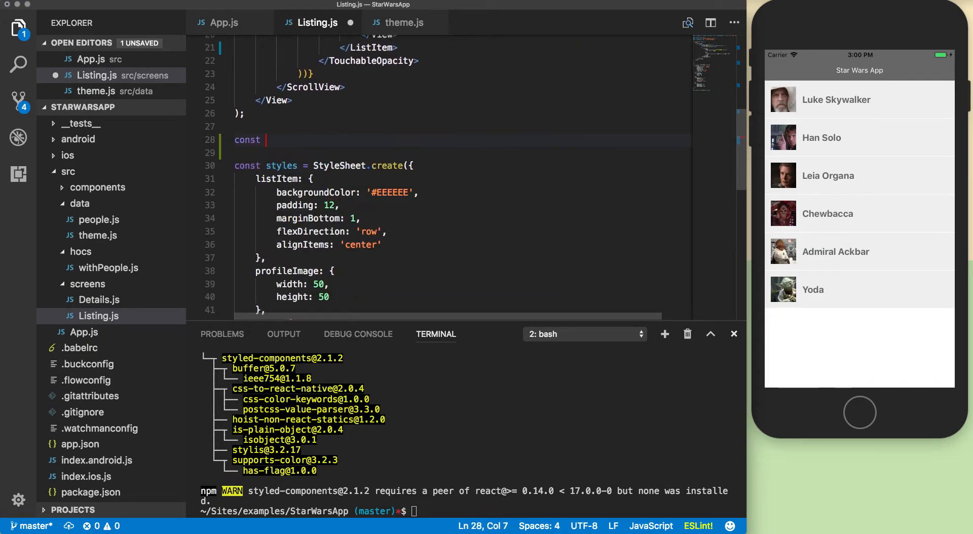
text(List)
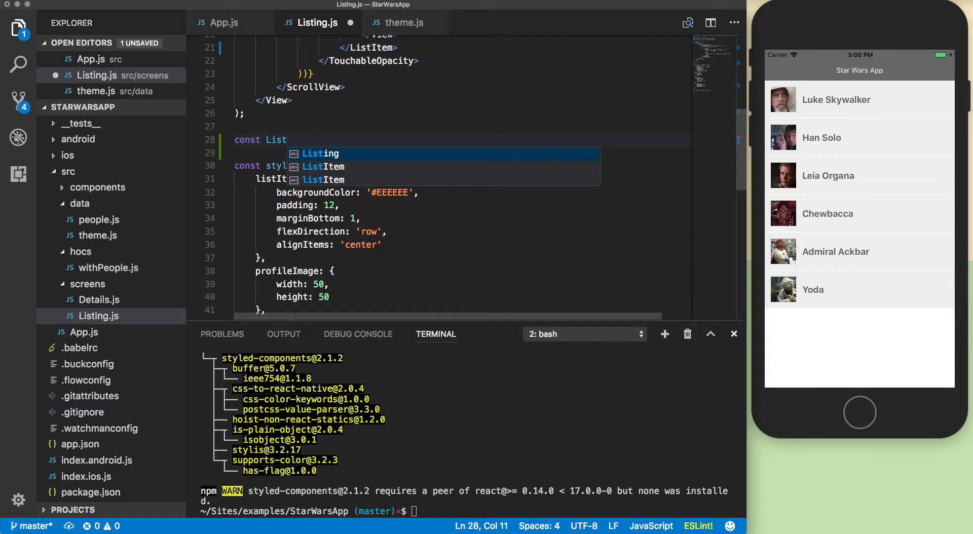
text(Item = s)
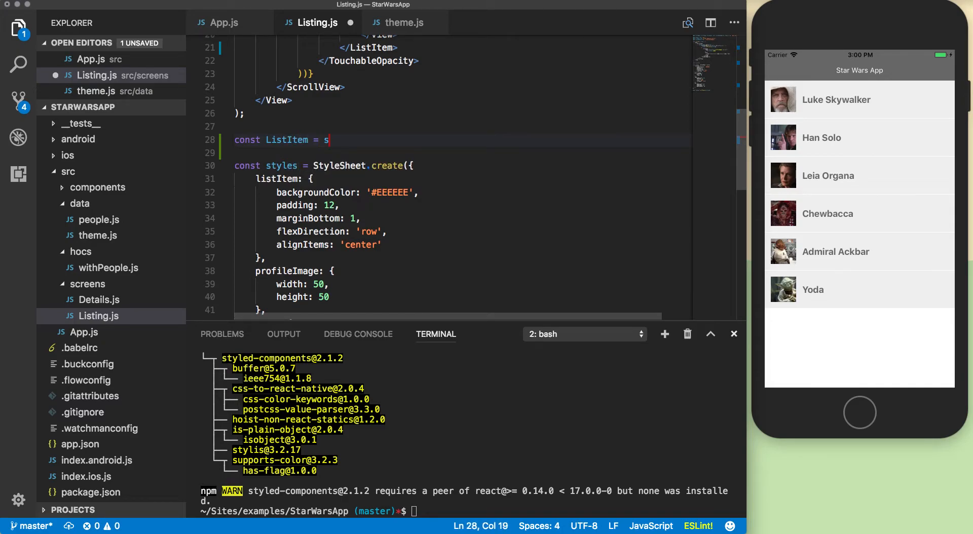
text(tyled)
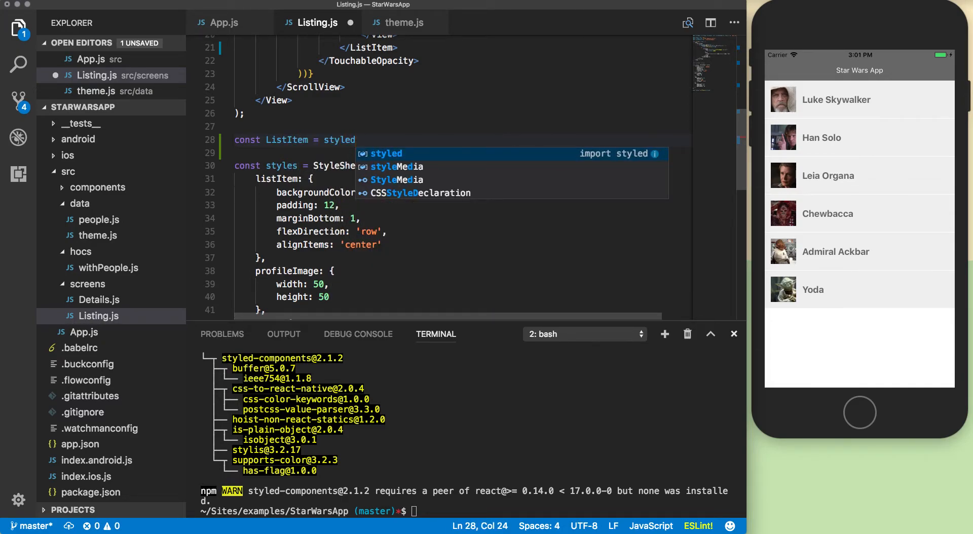
text(.View)
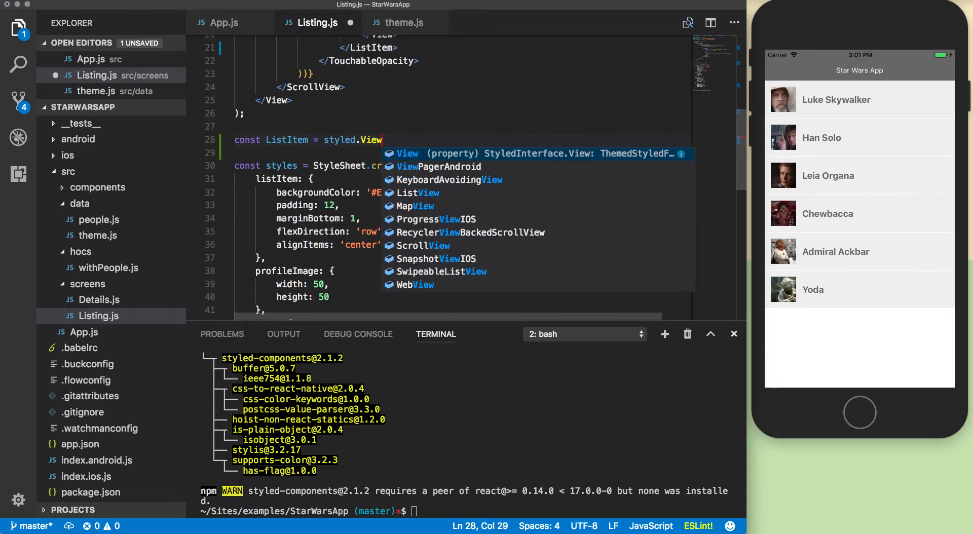
text(`)
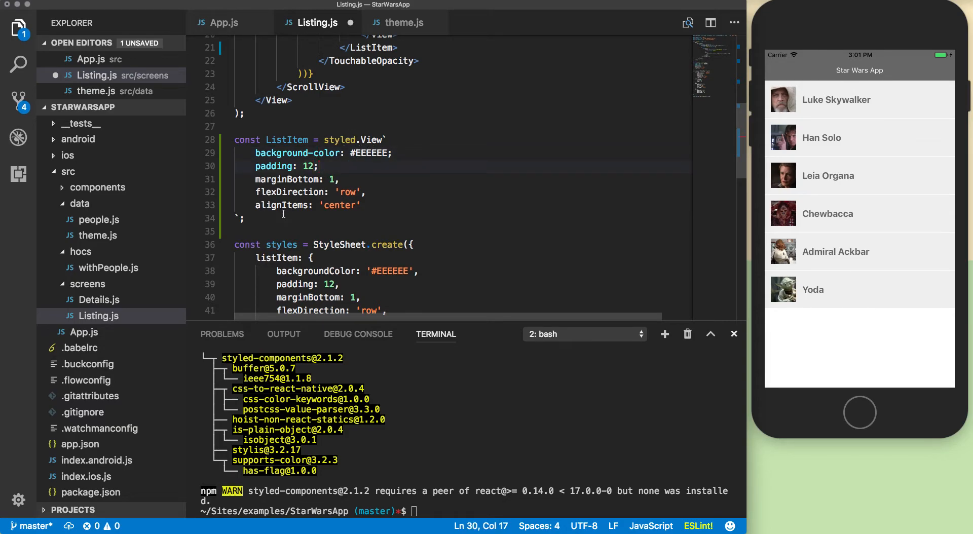
click(341, 180)
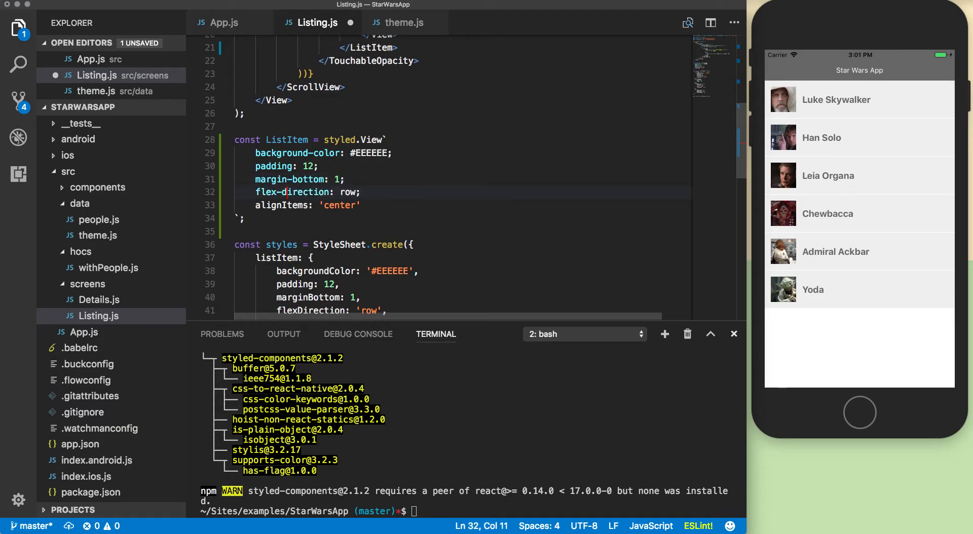
key(Backspace)
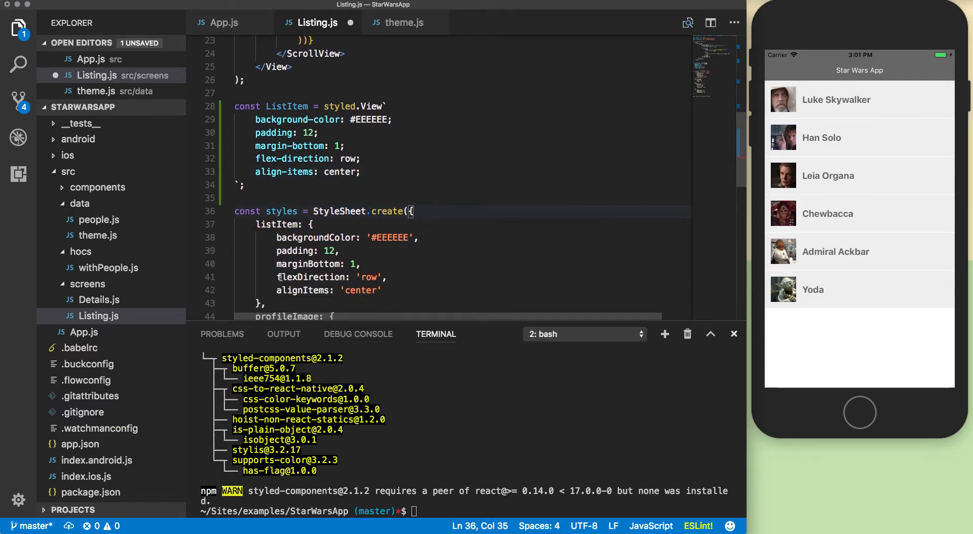
Save, then split ListItem's padding: 12 into padding-left, -right, -bottom and -top rules.
key(cmd+s)
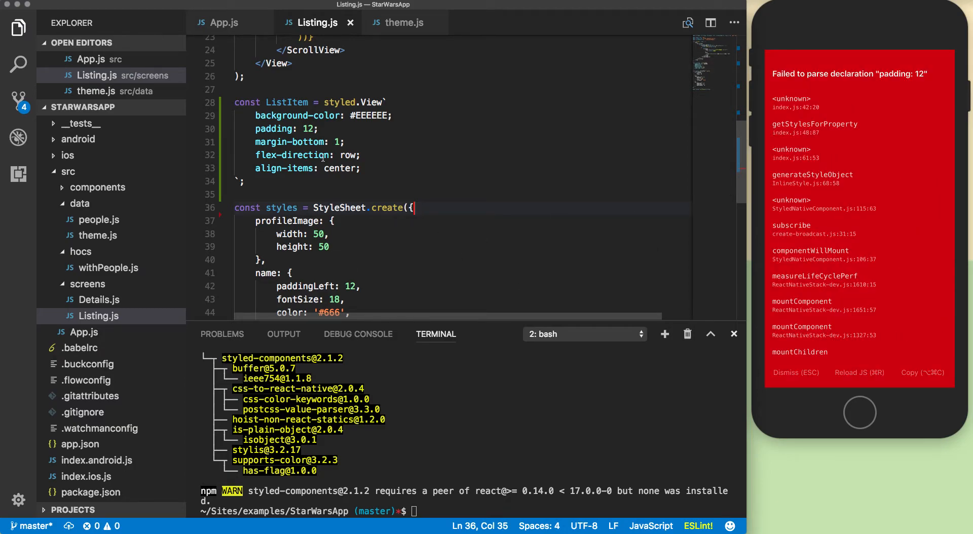
text(-left)
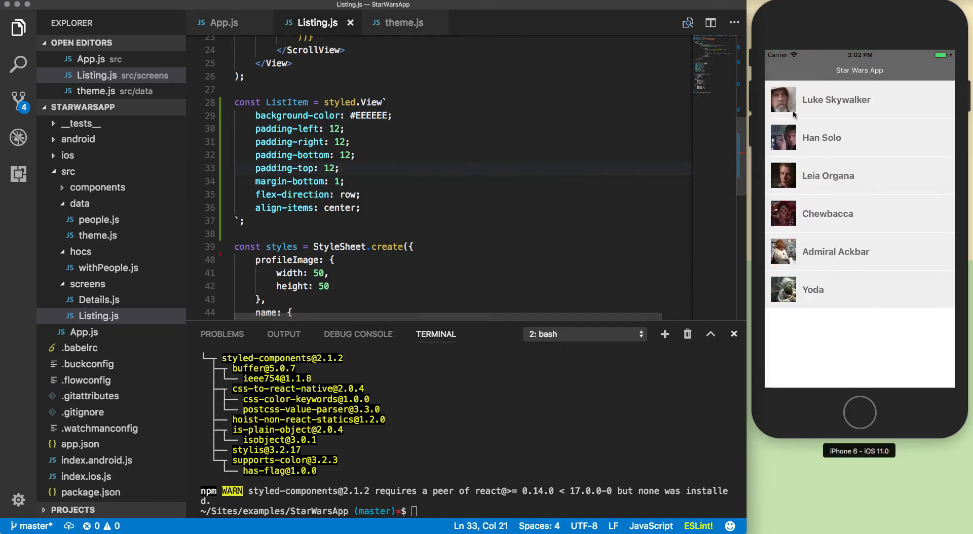
scroll(down, 3)
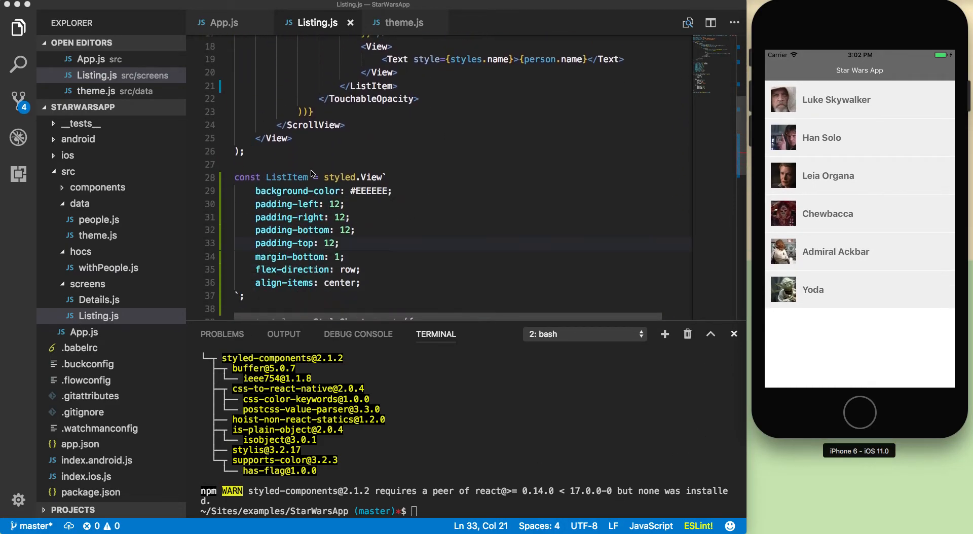
scroll(down, 3)
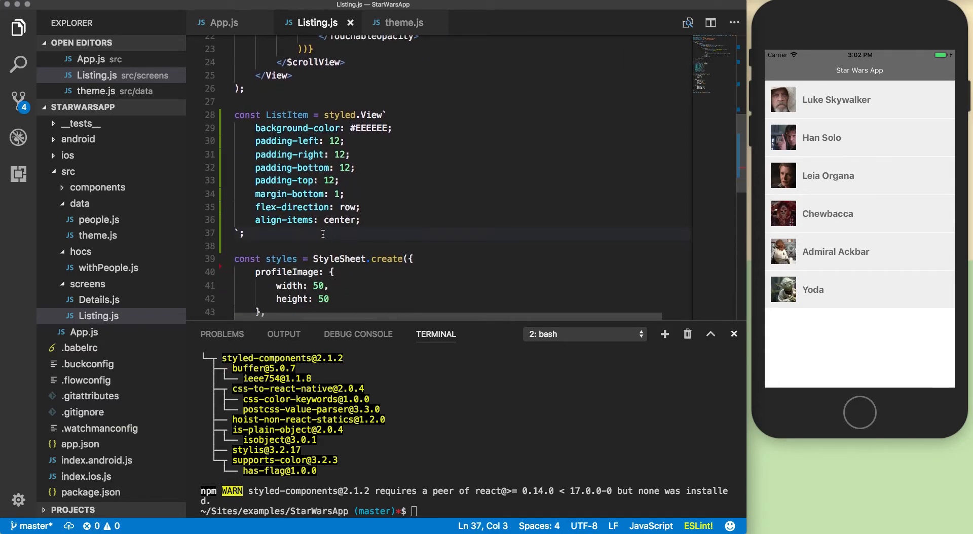
Declare const ProfileImage = styled.Image and use ProfileImage for each row's picture.
text(const Prof)
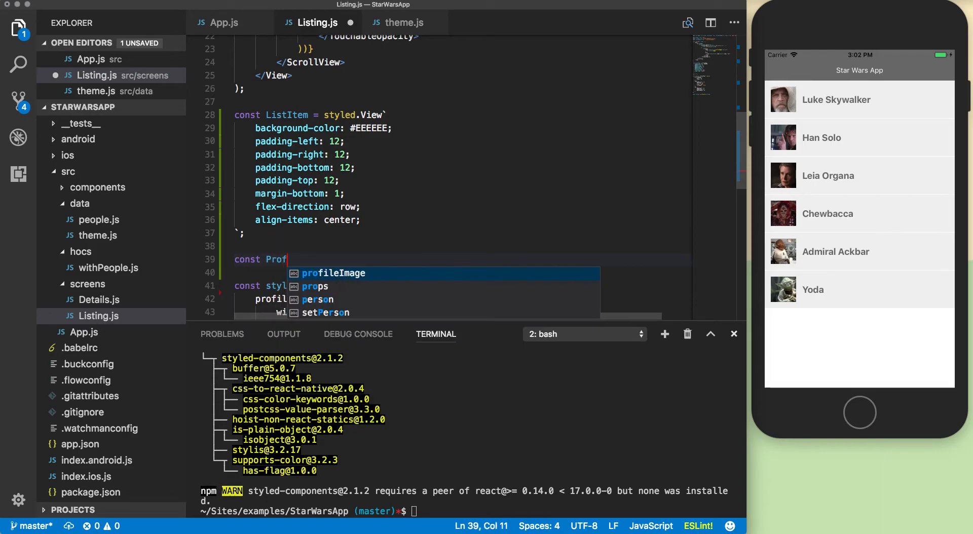
text(ileImage = styled.Image`)
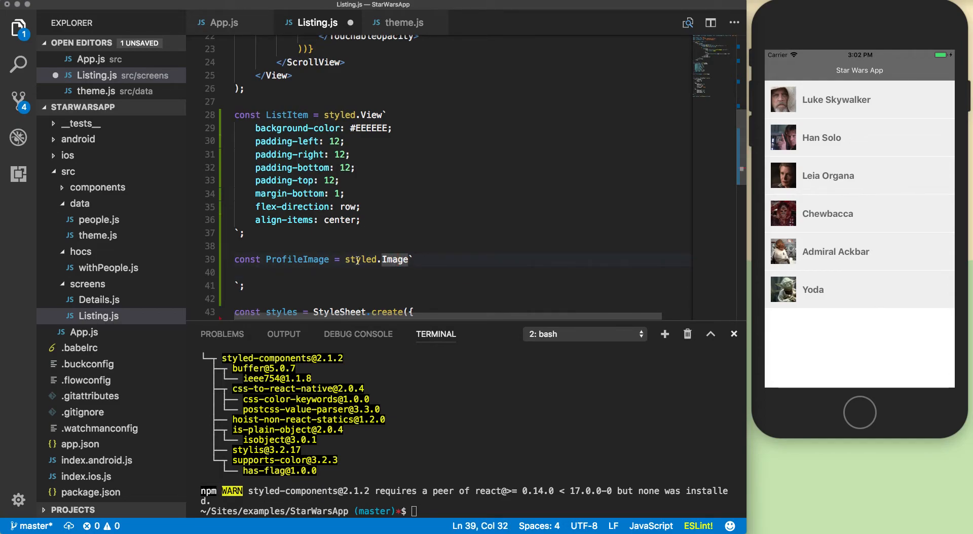
key(Backspace)
text(()
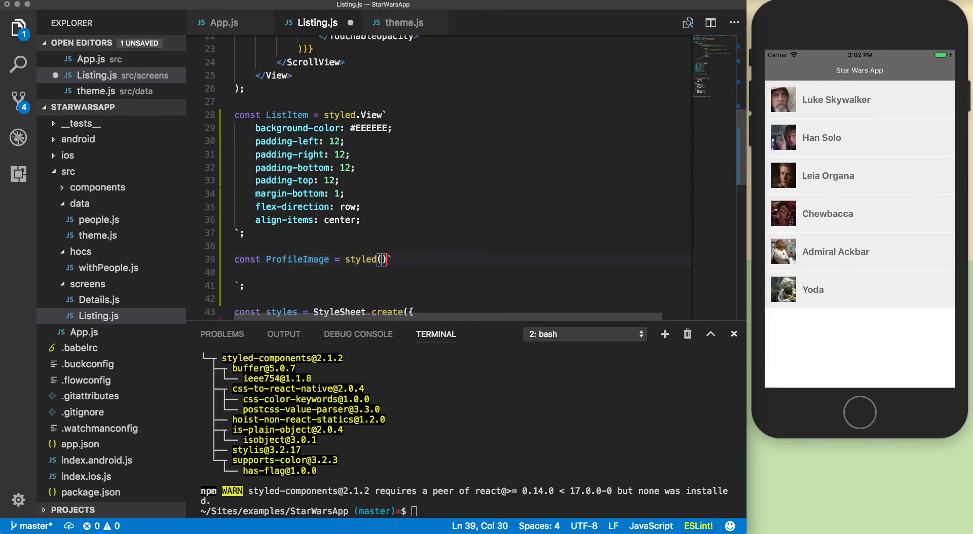
text(Image)
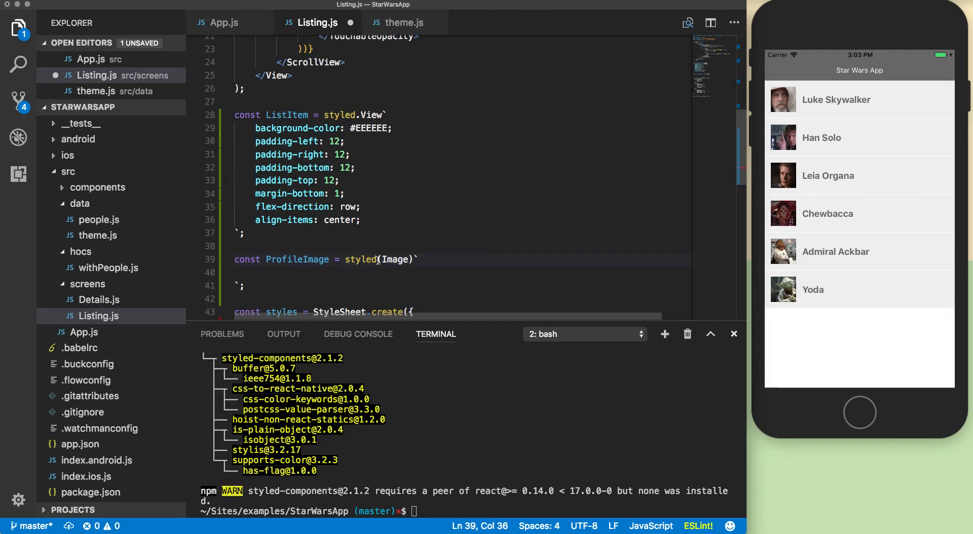
double_click(394, 259)
text(.)
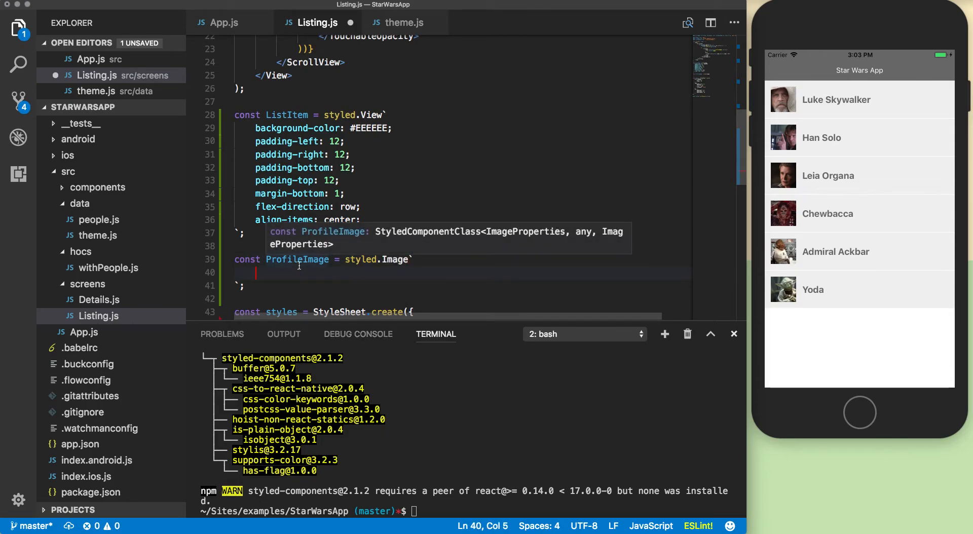
scroll(down, 3)
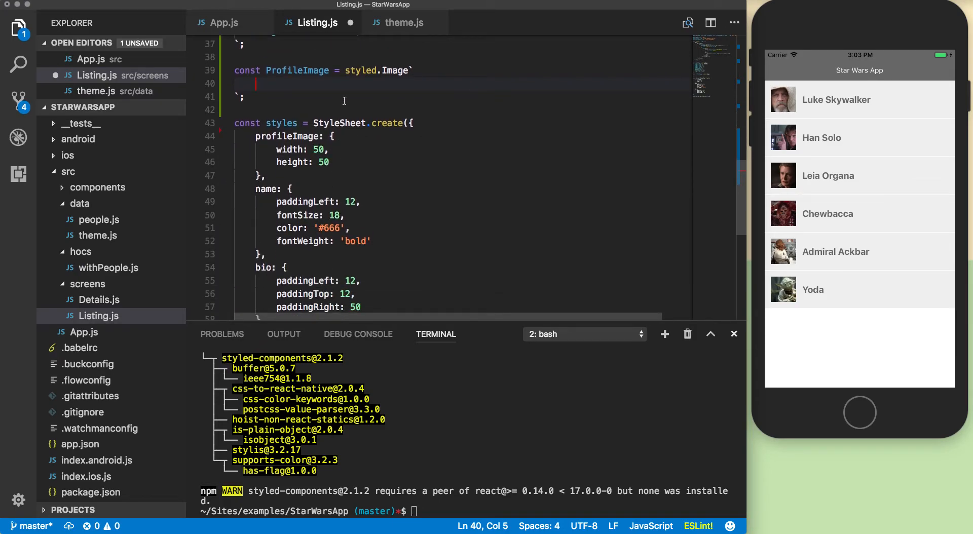
Give ProfileImage the CSS rules width: 50 and height: 50.
text(width: 50)
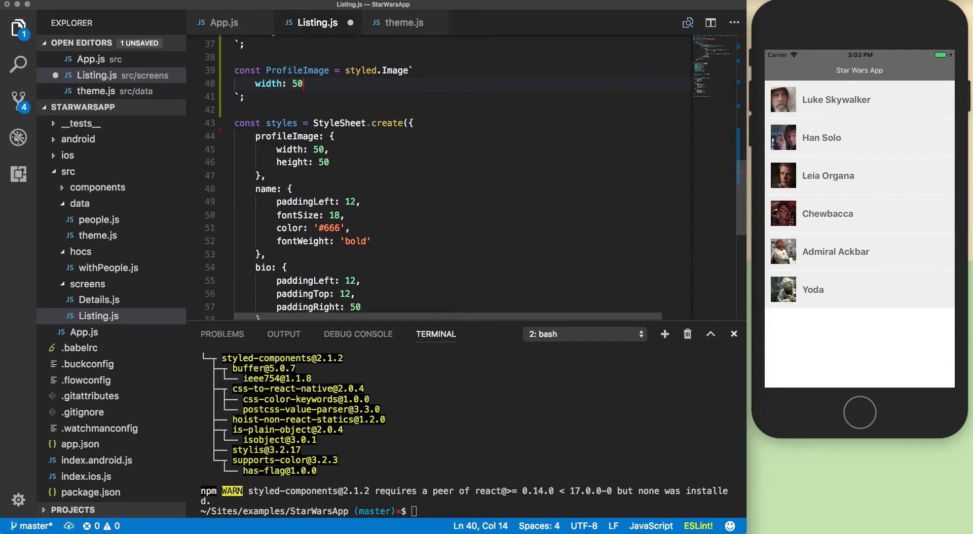
text(heigh)
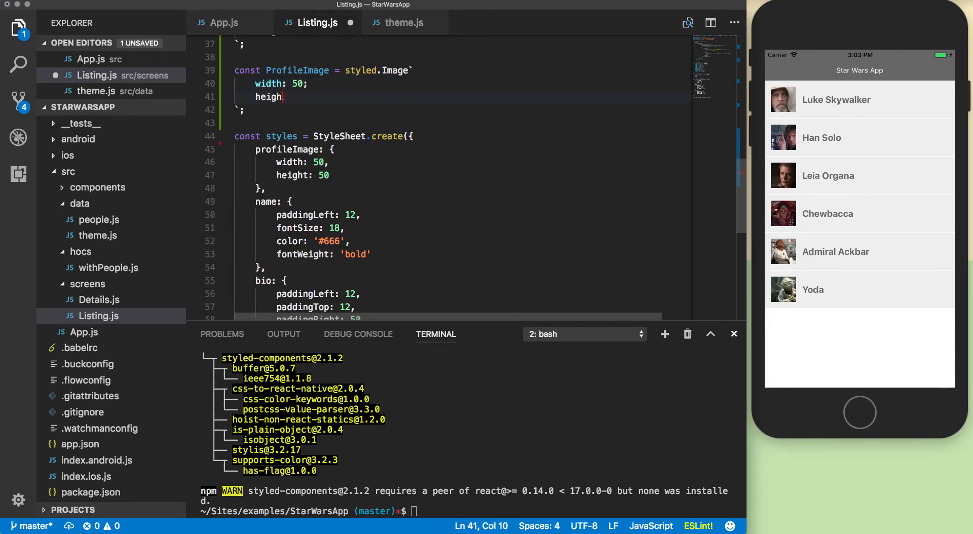
text(t: 50;)
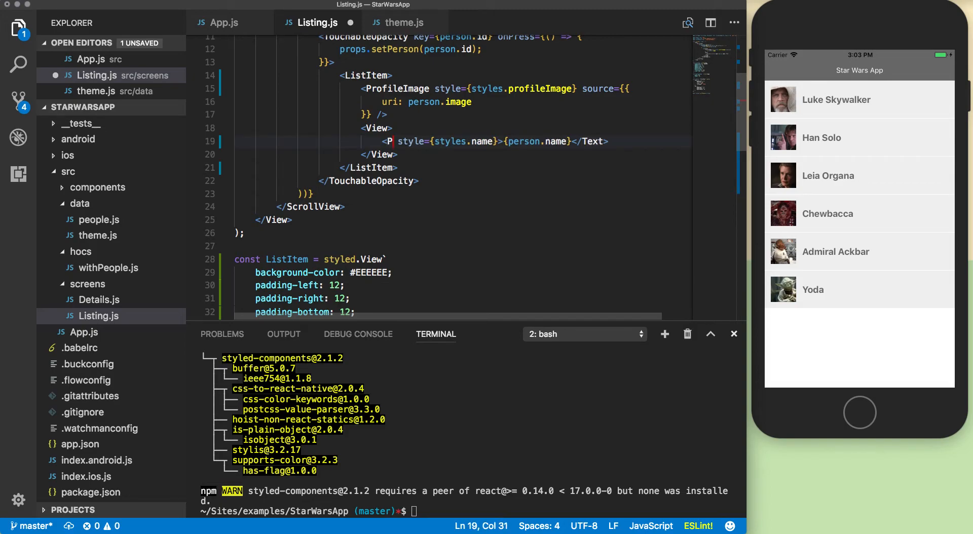
Use <Name> for the person's name and begin a const Name = styled.Text definition.
text(ame)
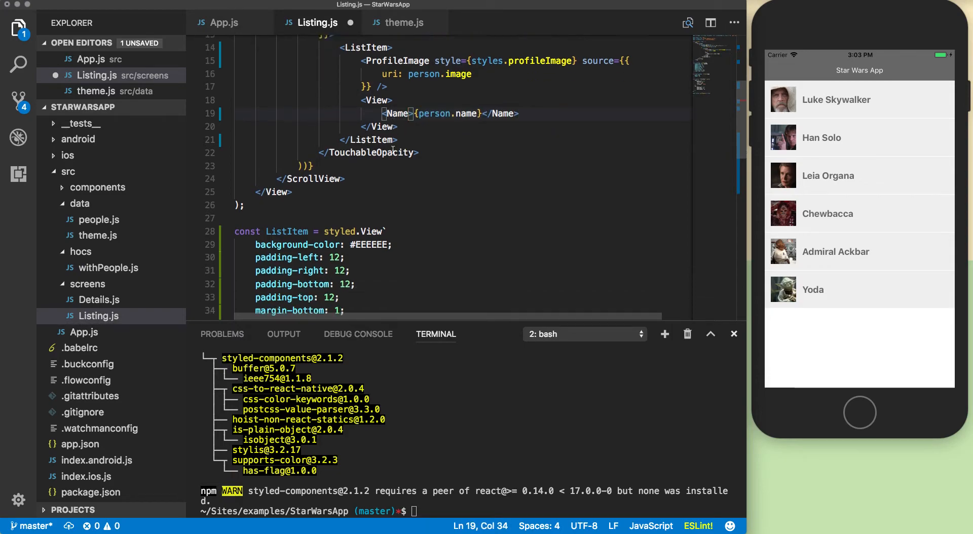
scroll(down, 3)
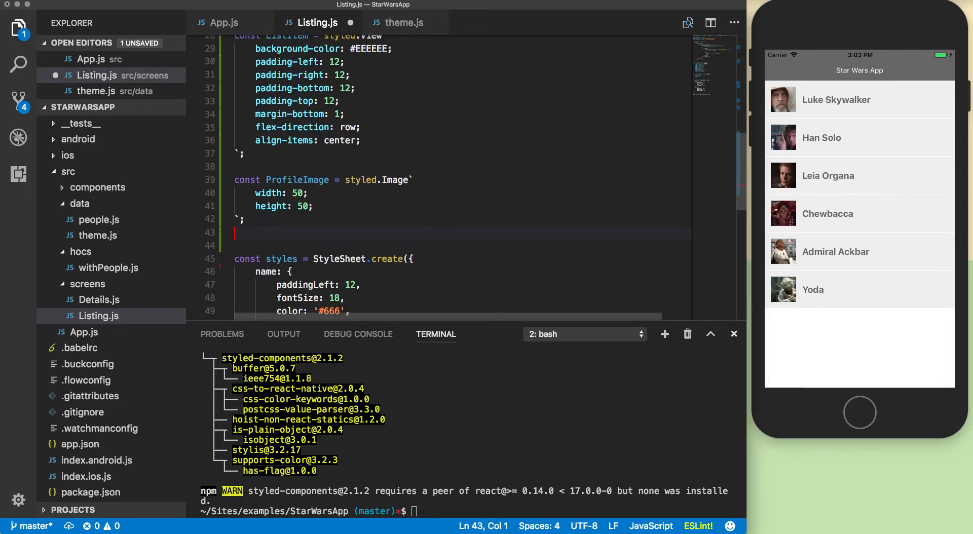
text(const Name =)
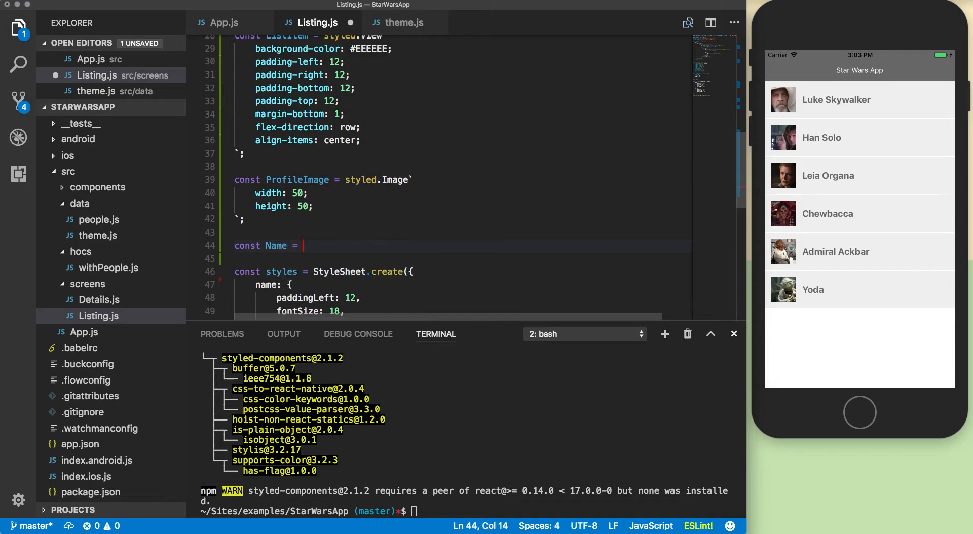
text(styled.)
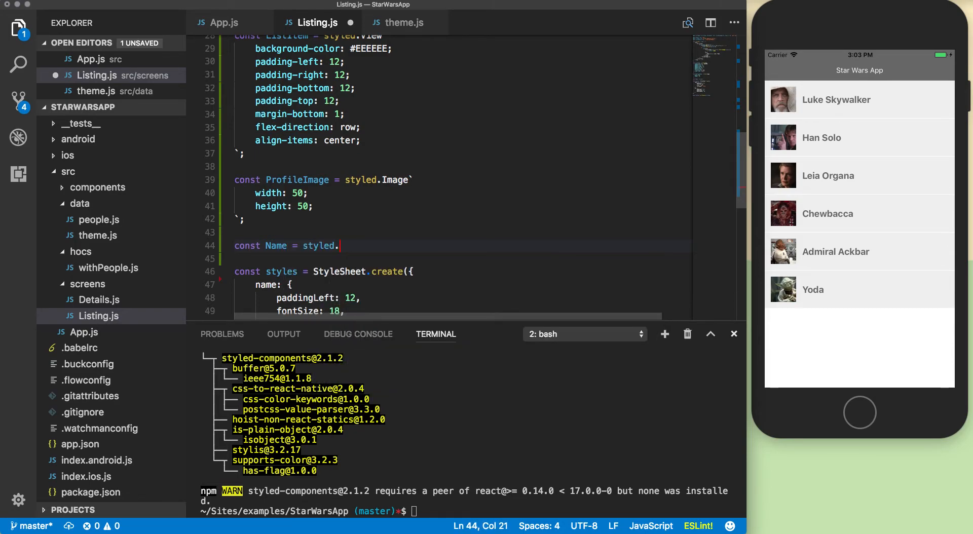
text(T)
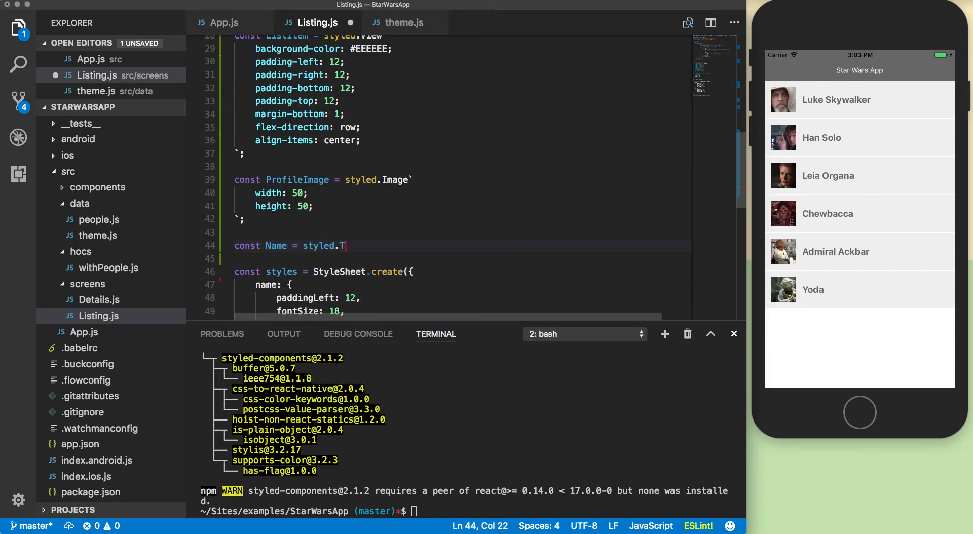
text(ext`)
text(`;)
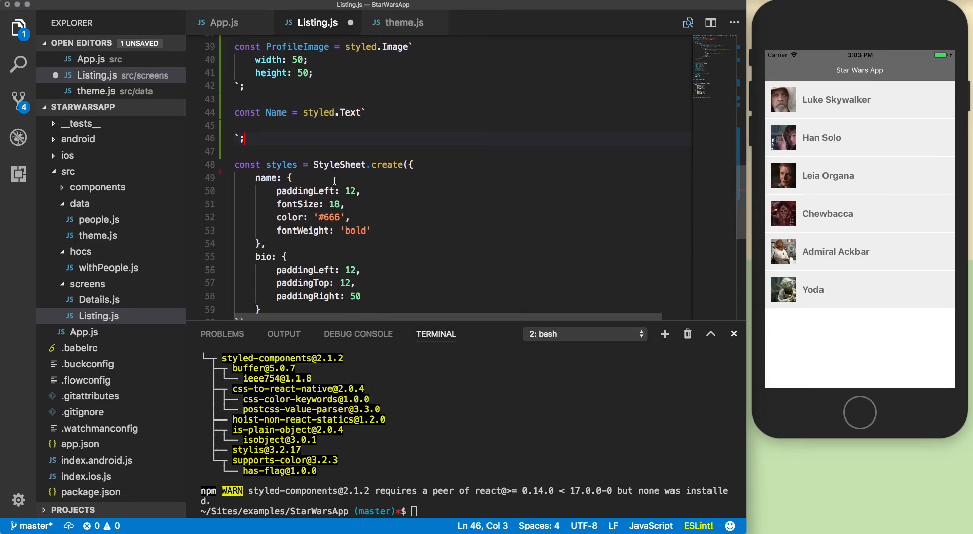
Give Name padding-left 12, font-size 18, color #666 and start a font-weight property.
text(padding-)
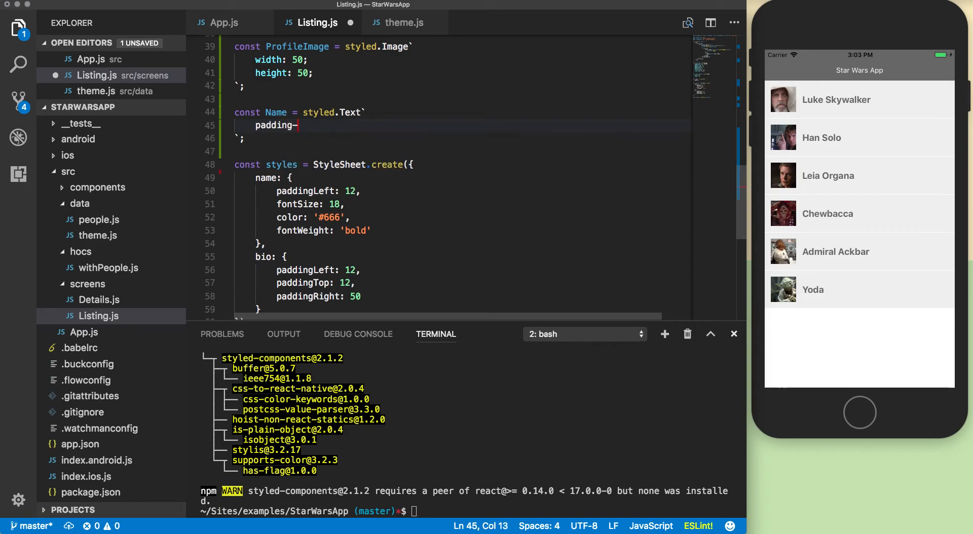
text(left: 12;)
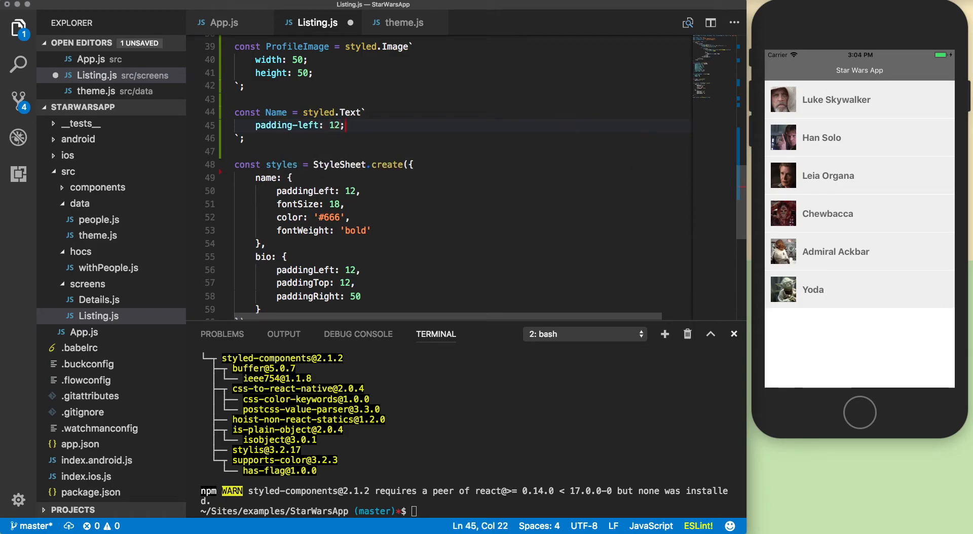
text(font-size:)
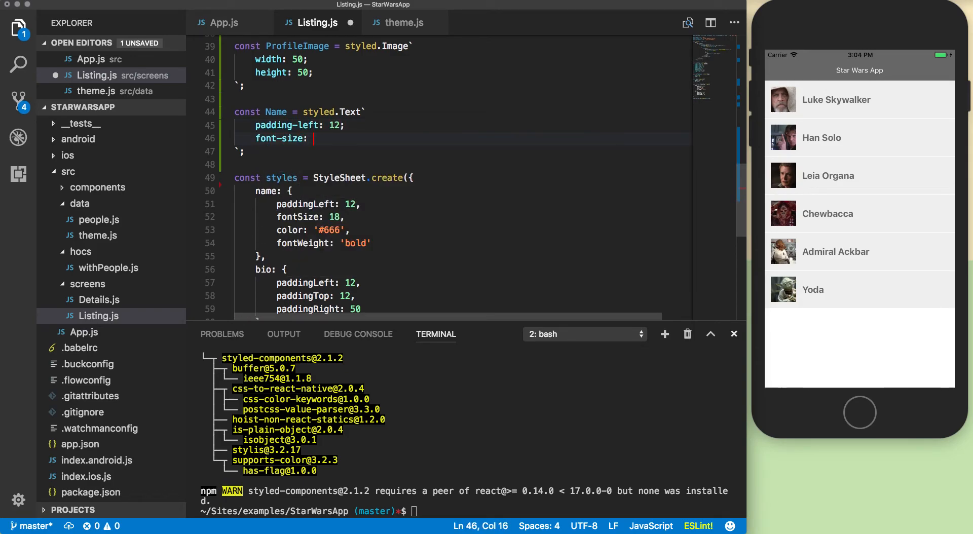
text(18;)
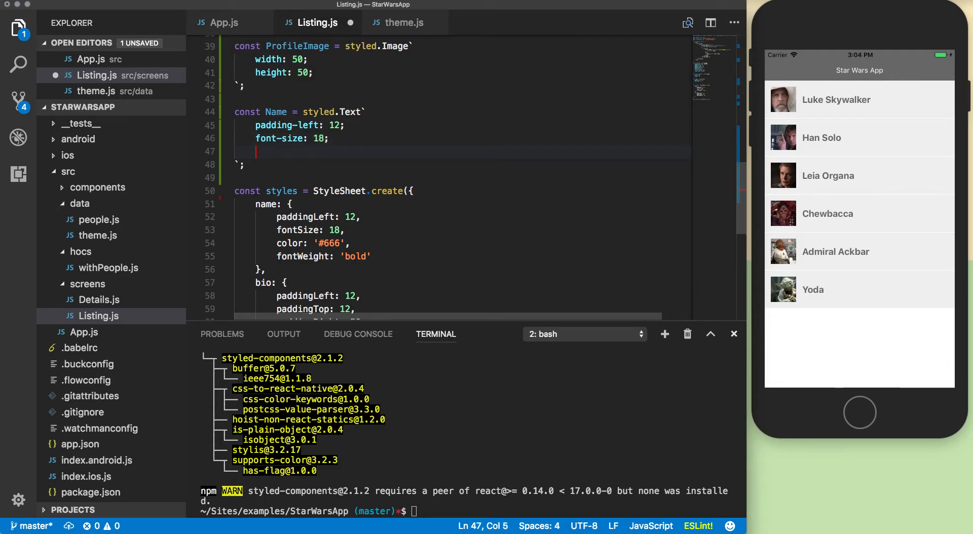
text(color)
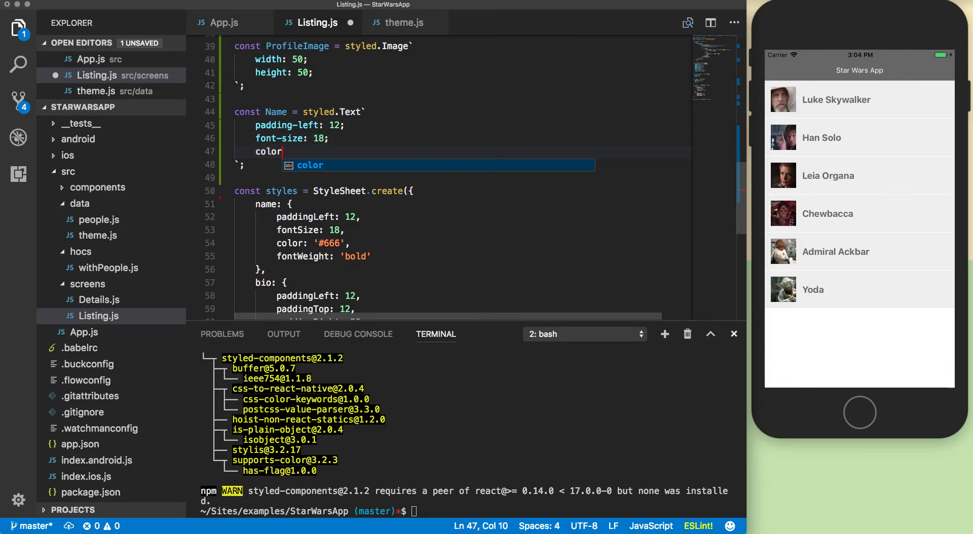
text(: #)
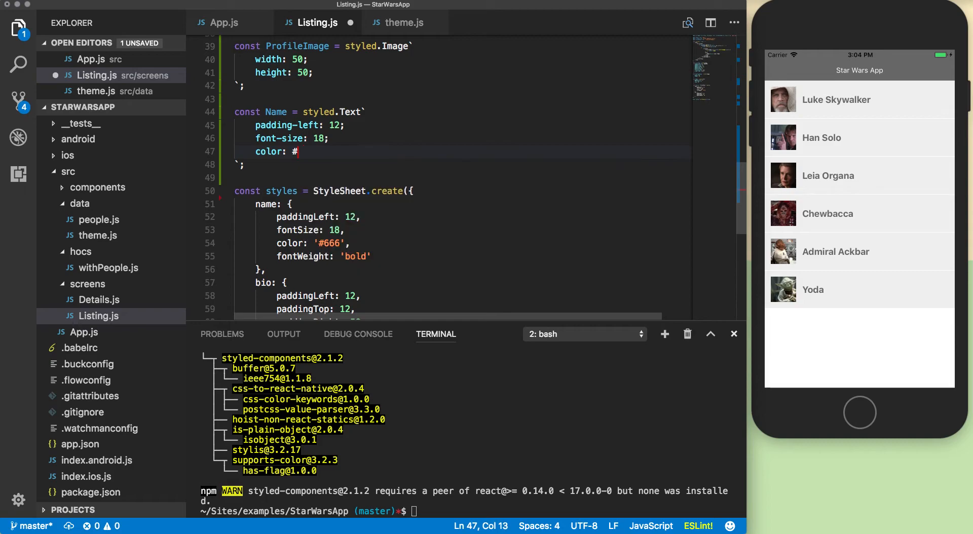
text(666;)
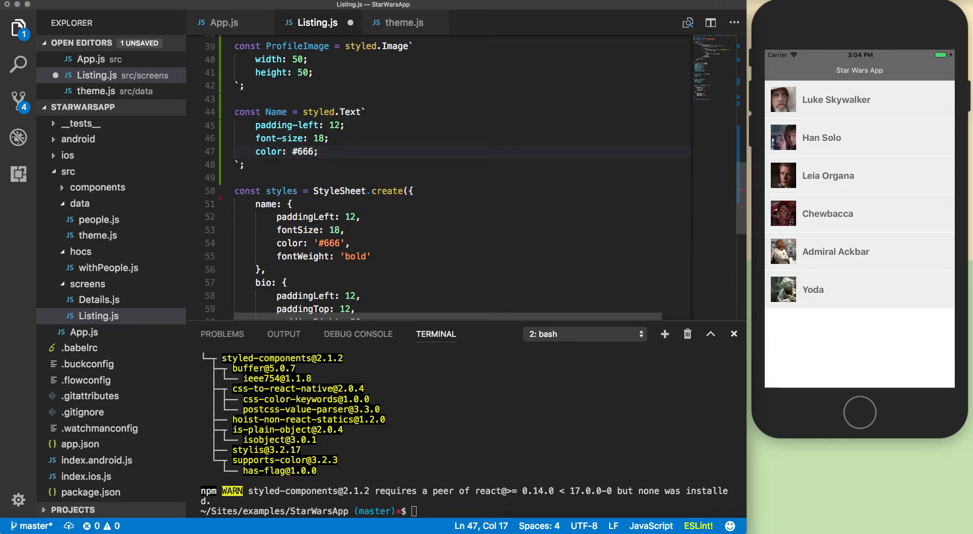
key(Enter)
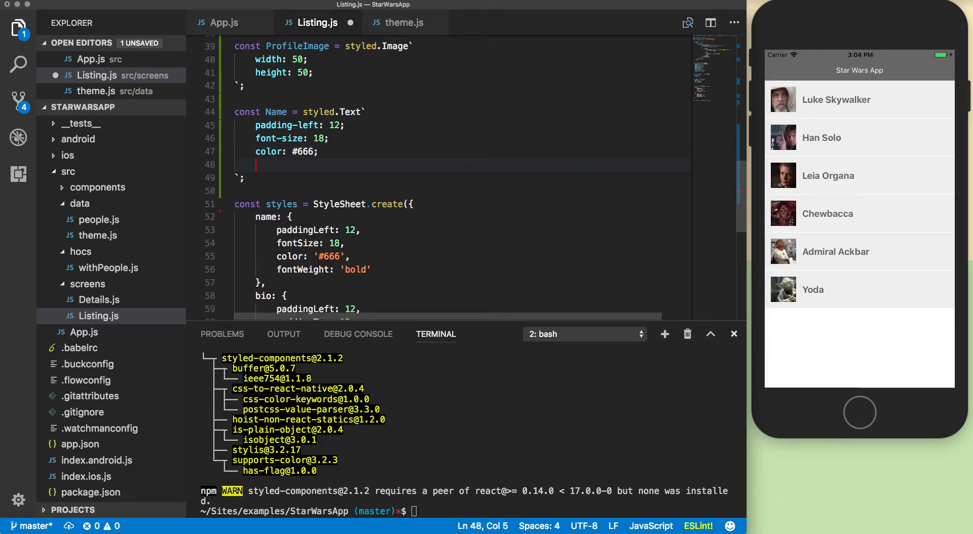
text(font-weig)
text(styles.)
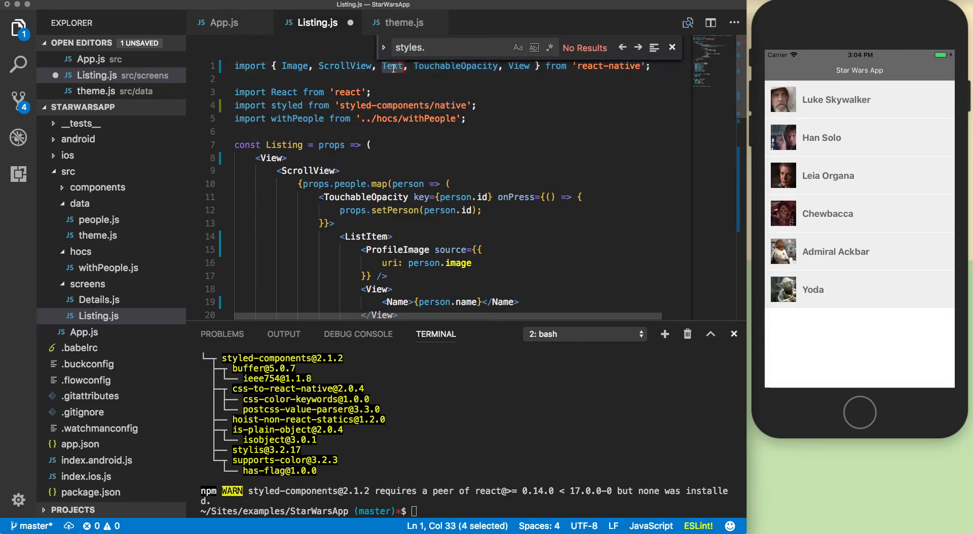
Search for the Text usage and jump to the react-native import at the top of Listing.js.
text(Text`)
text(Image)
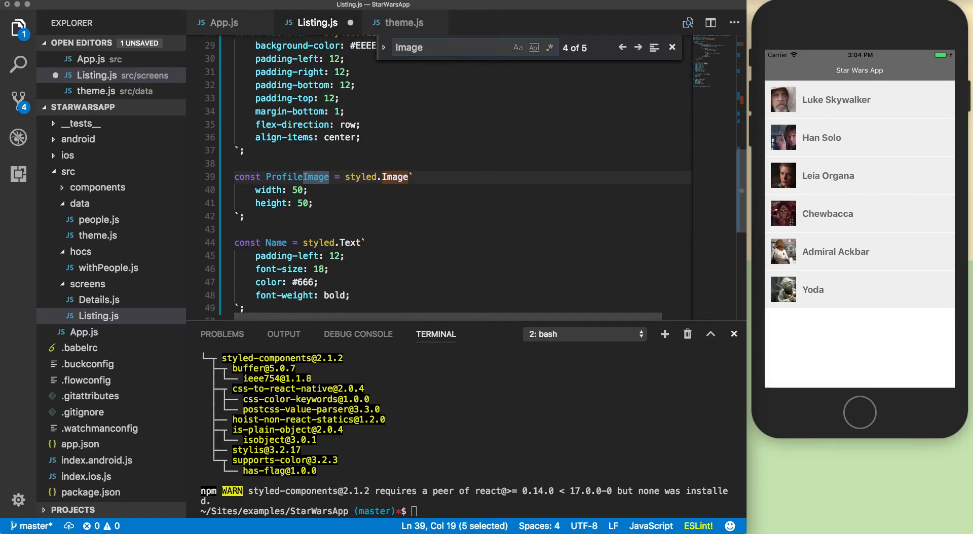
click(638, 47)
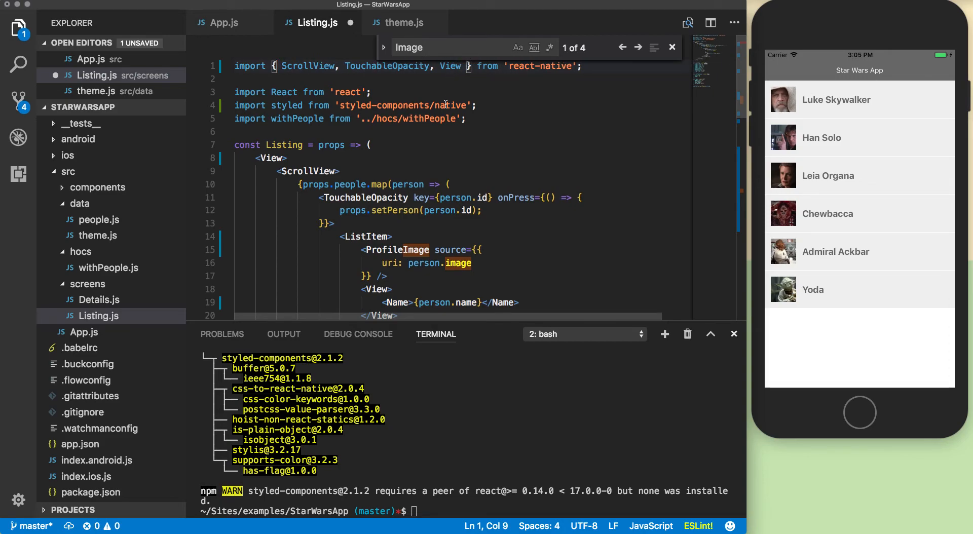
mouse_move(499, 85)
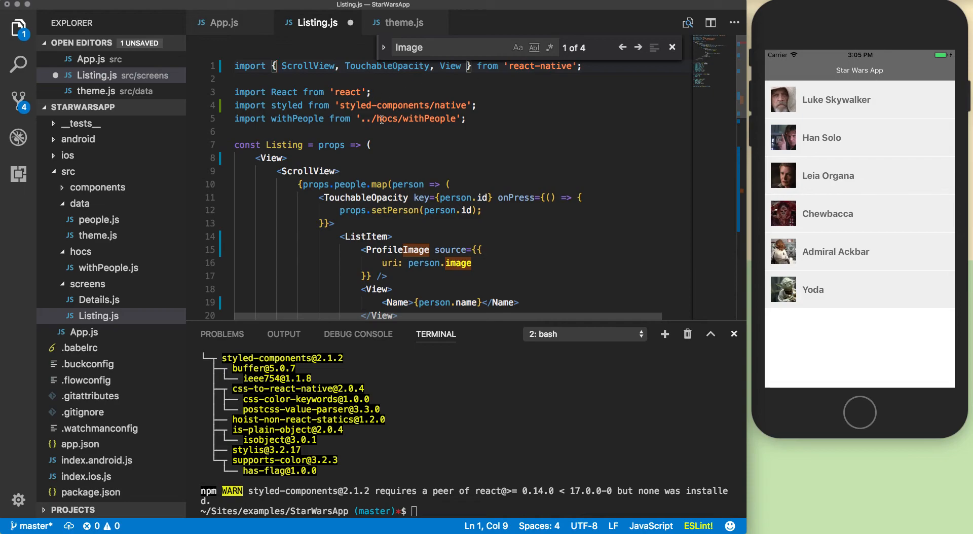
mouse_move(388, 29)
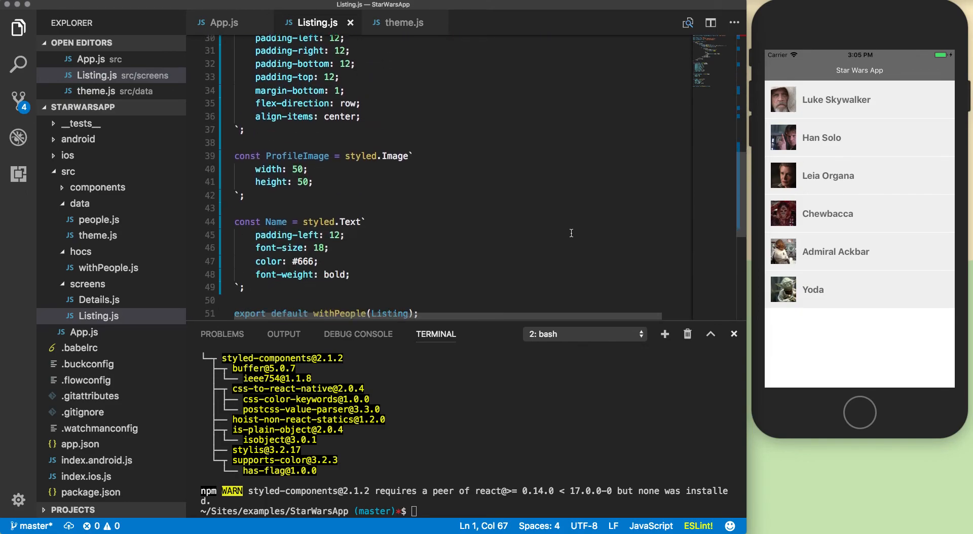
scroll(down, 3)
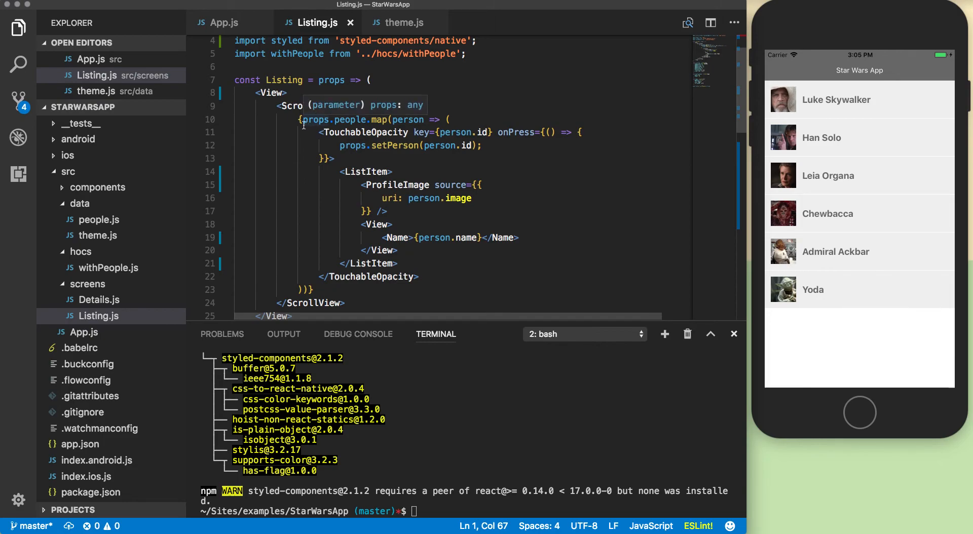
scroll(down, 3)
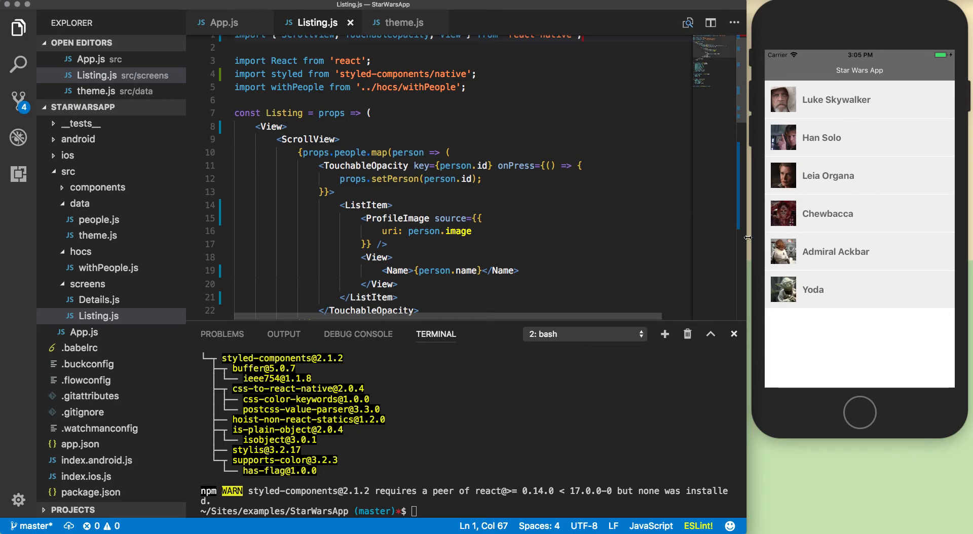
scroll(down, 3)
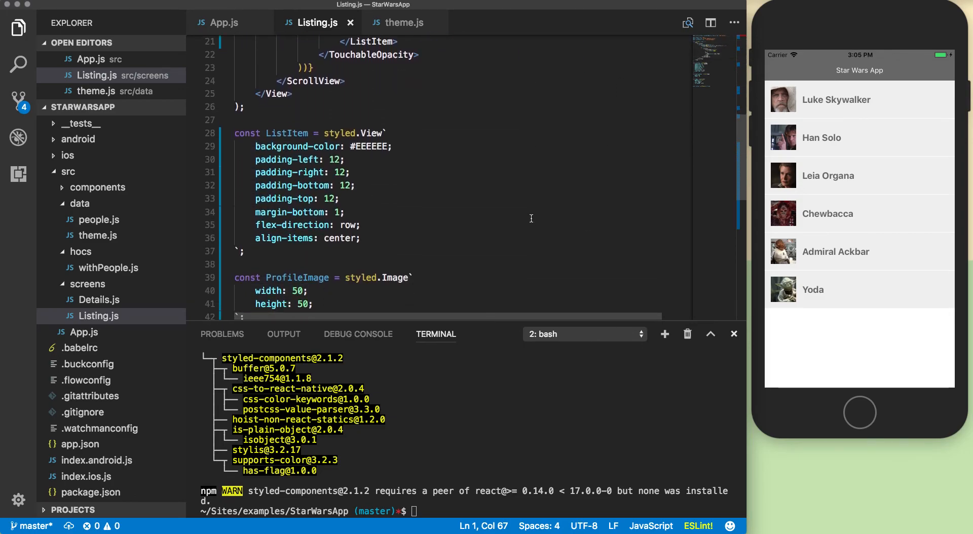
mouse_move(789, 333)
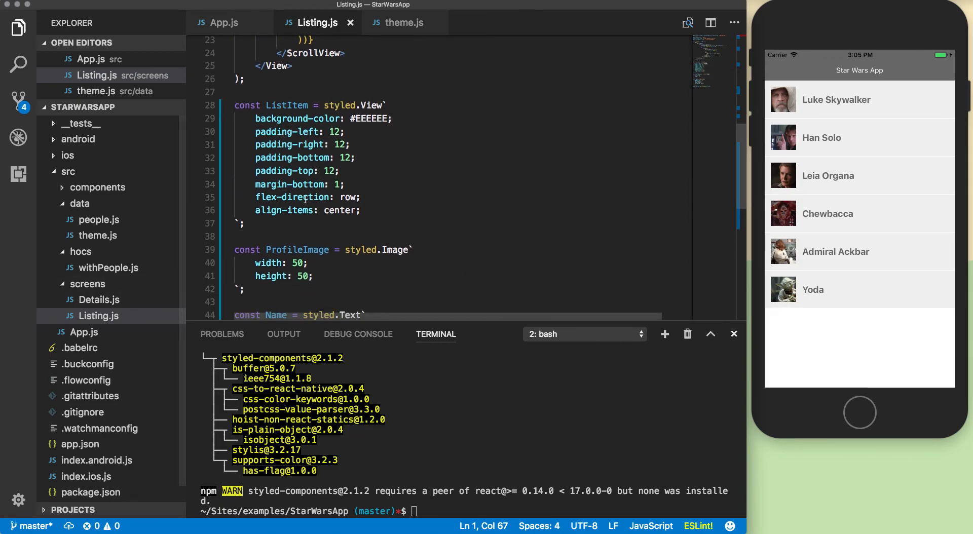
double_click(374, 119)
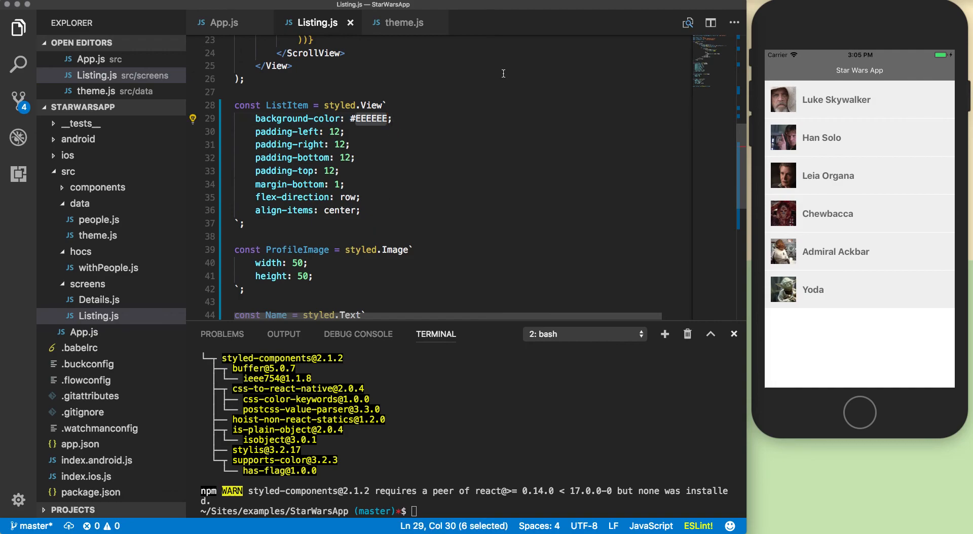
mouse_move(515, 143)
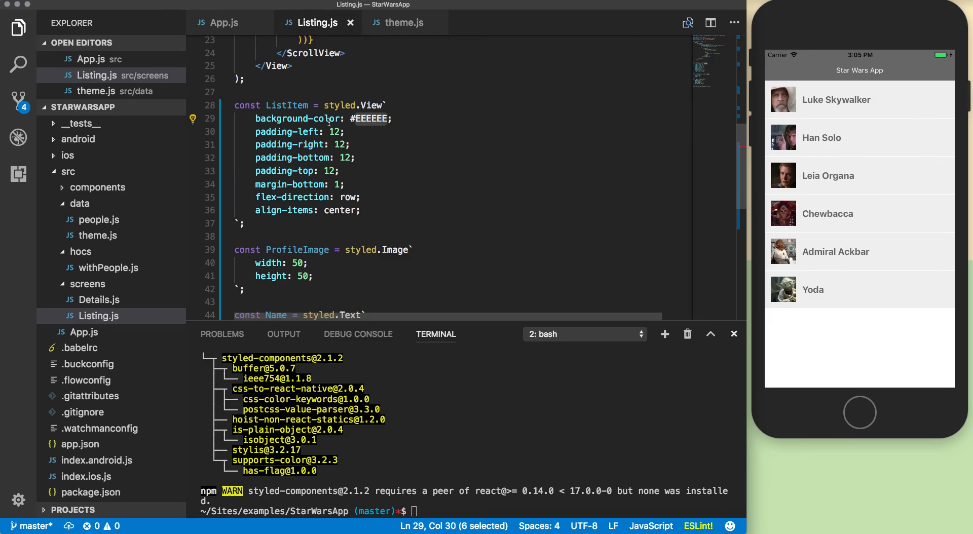
mouse_move(373, 104)
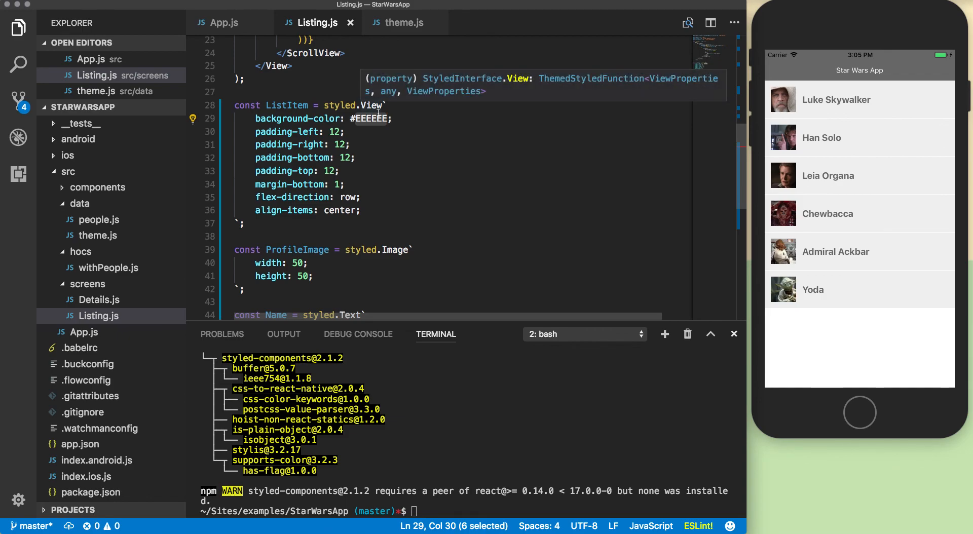
mouse_move(589, 16)
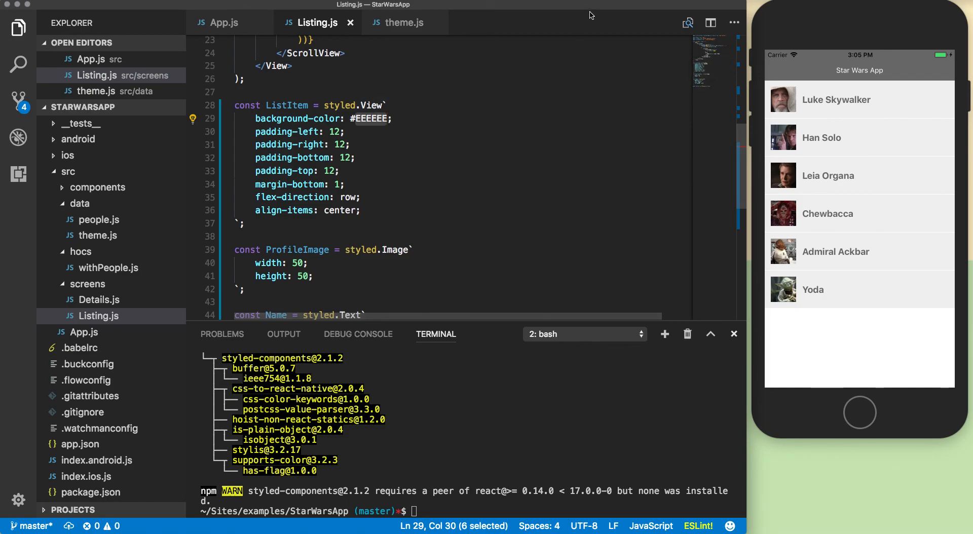